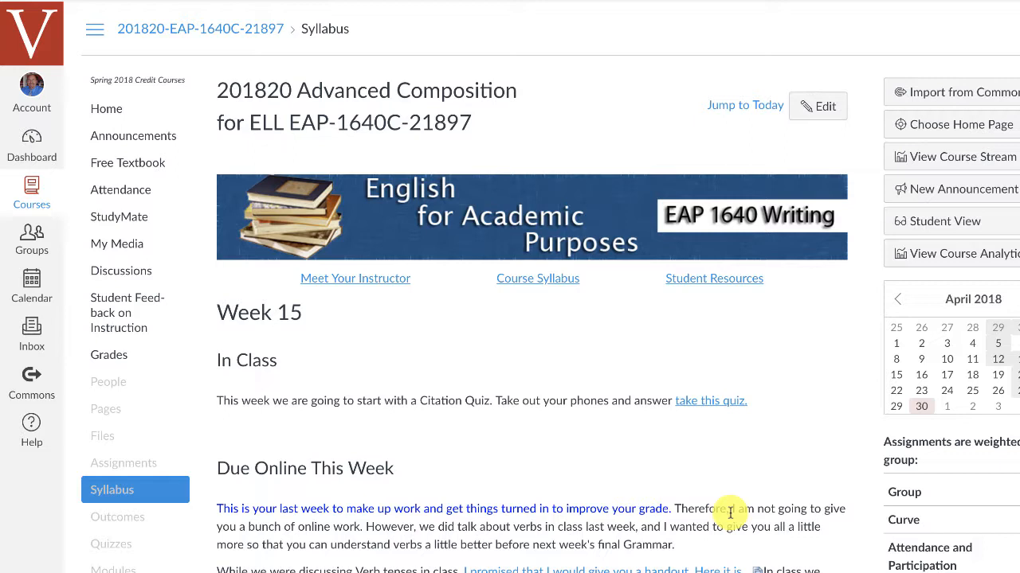
pyautogui.moveTo(411, 315)
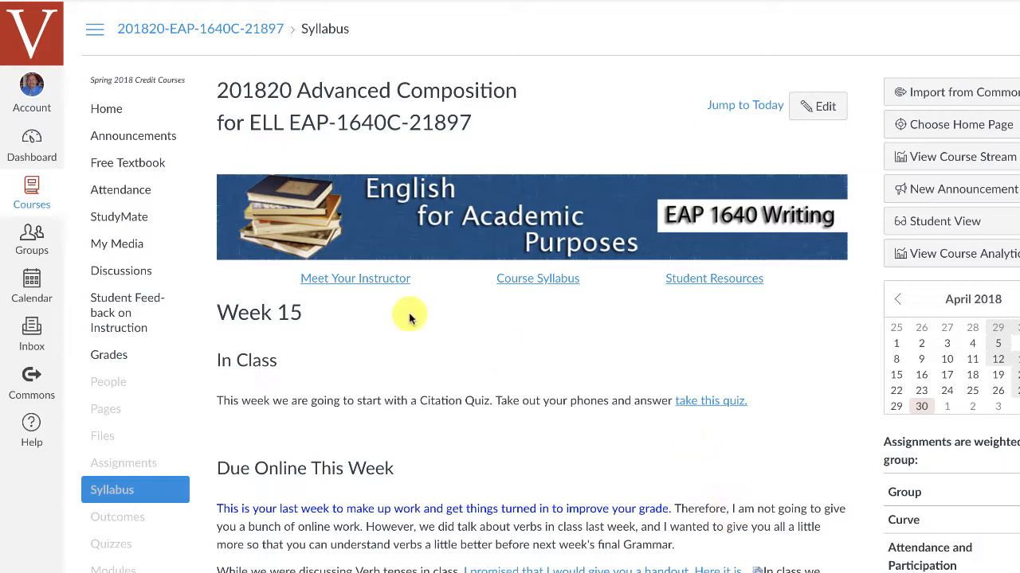
pyautogui.moveTo(129, 248)
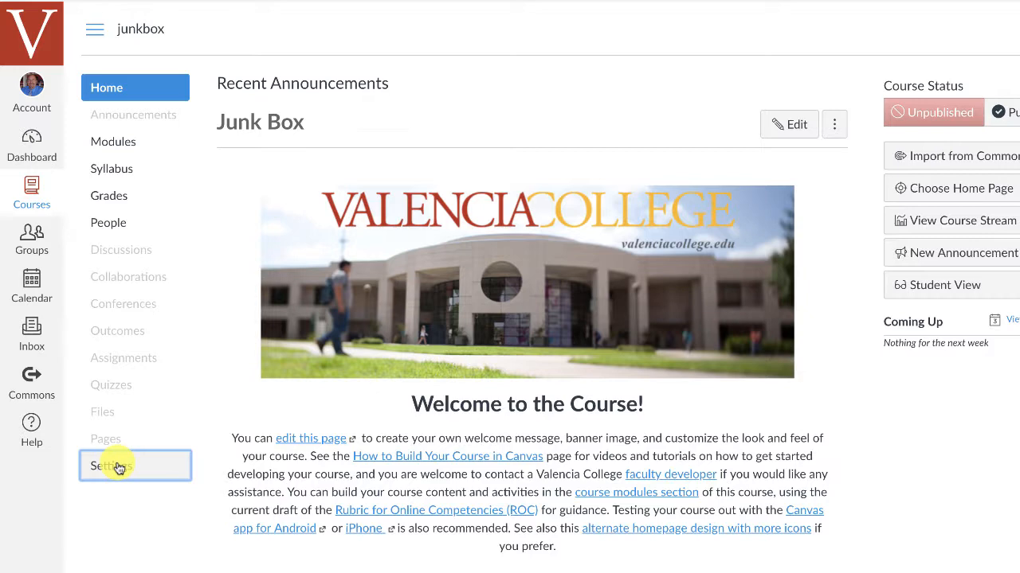
# Step: Enable My Media in the Junk Box course navigation settings and save
pyautogui.click(115, 465)
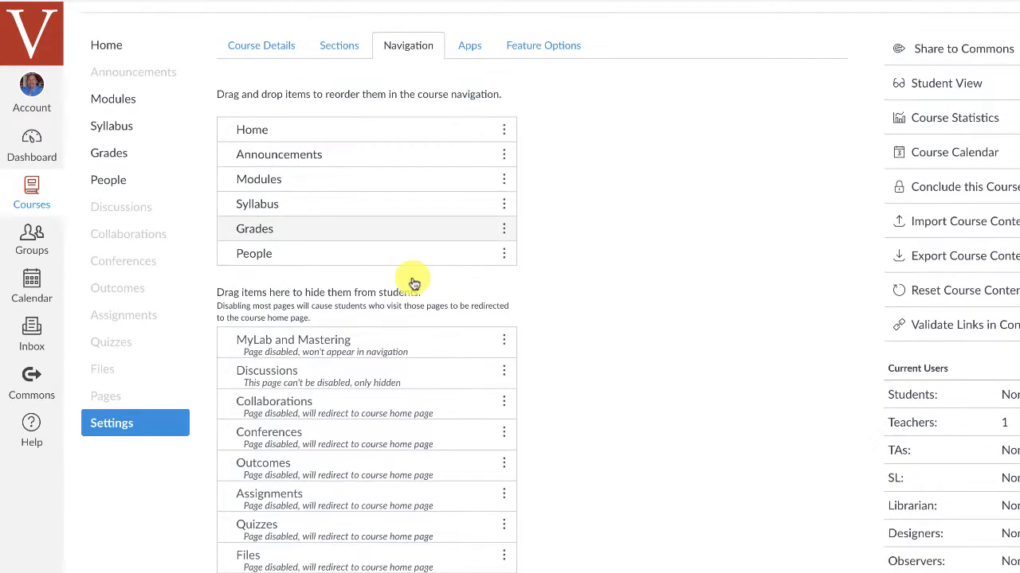
pyautogui.scroll(-3)
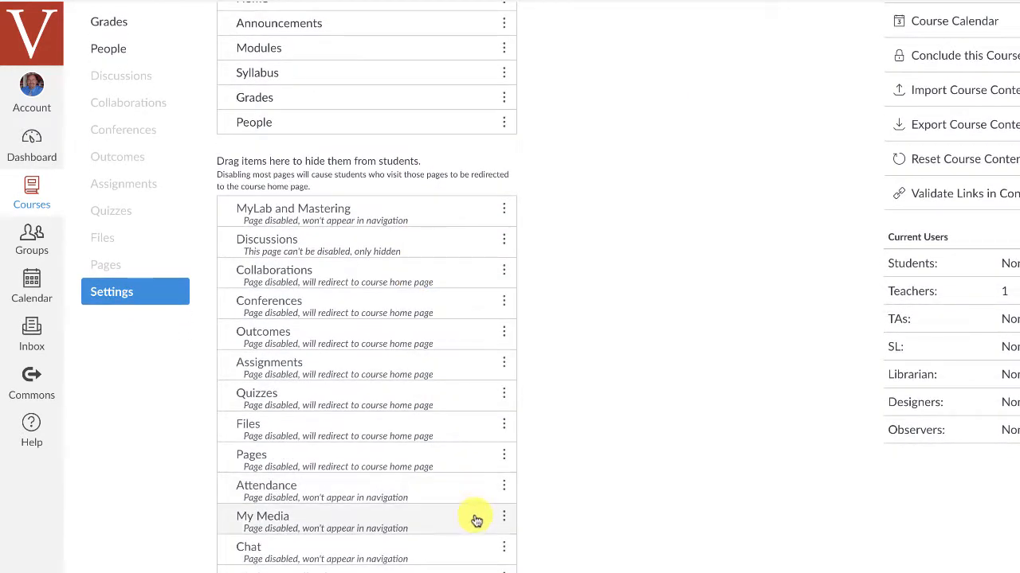
pyautogui.click(503, 516)
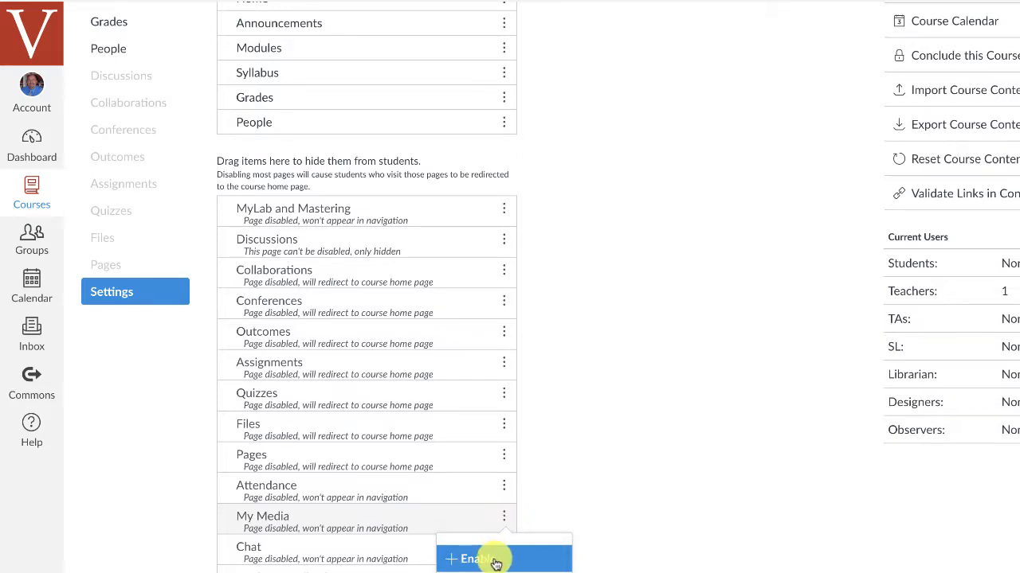
pyautogui.click(481, 557)
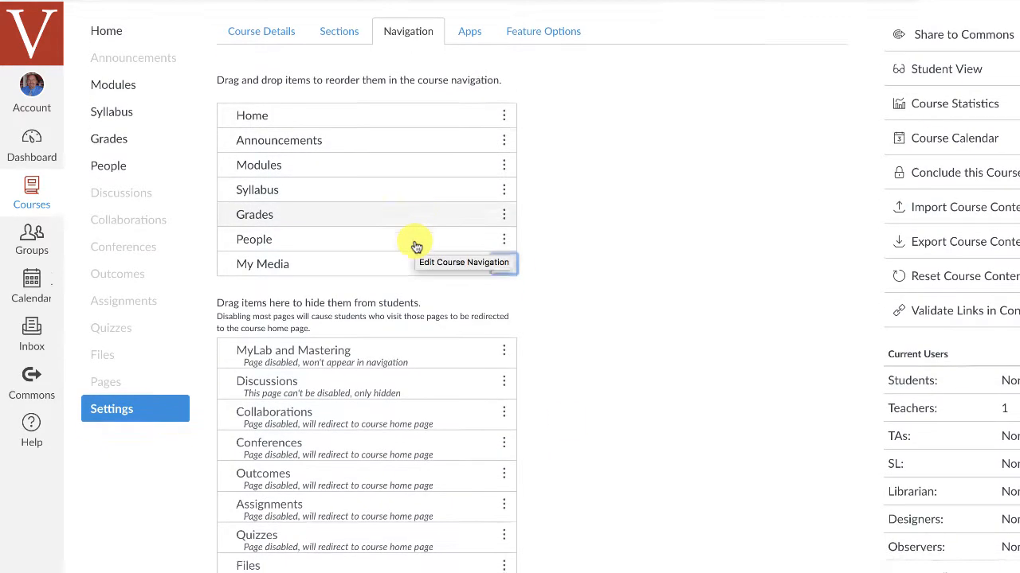
pyautogui.scroll(-3)
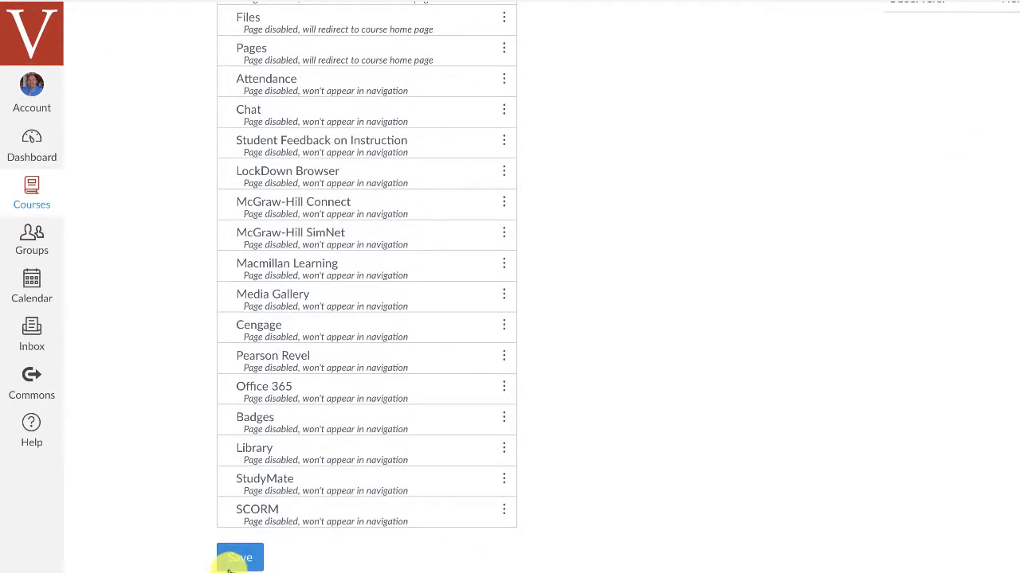
pyautogui.click(239, 558)
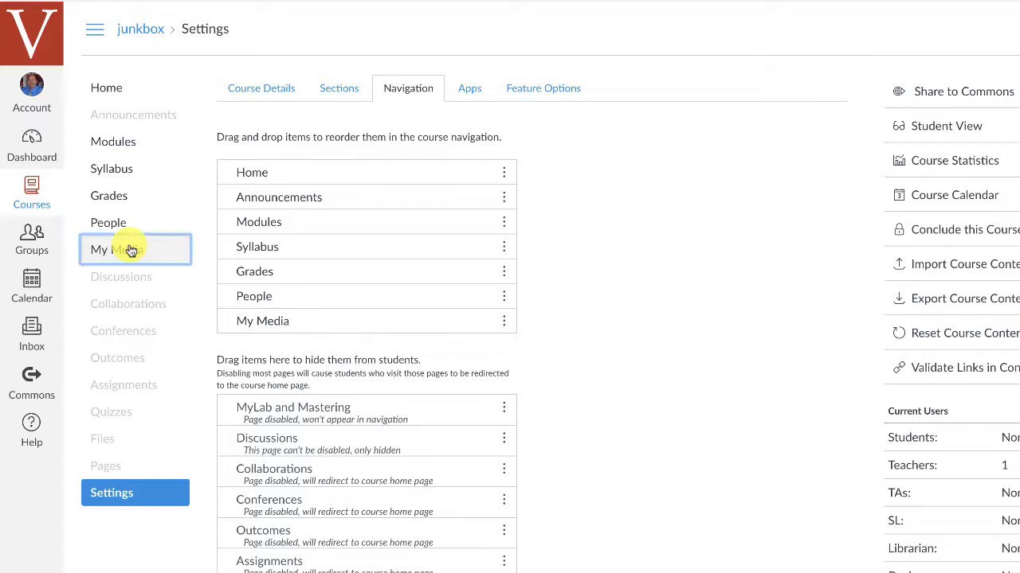
# Step: Go to the course My Media library and review the Add New media choices
pyautogui.click(131, 248)
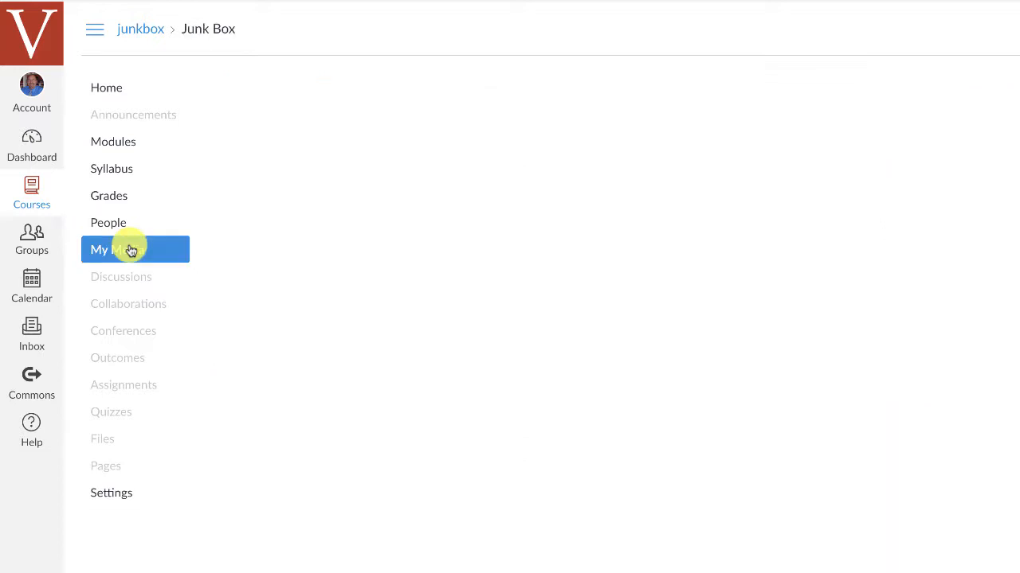
pyautogui.click(118, 248)
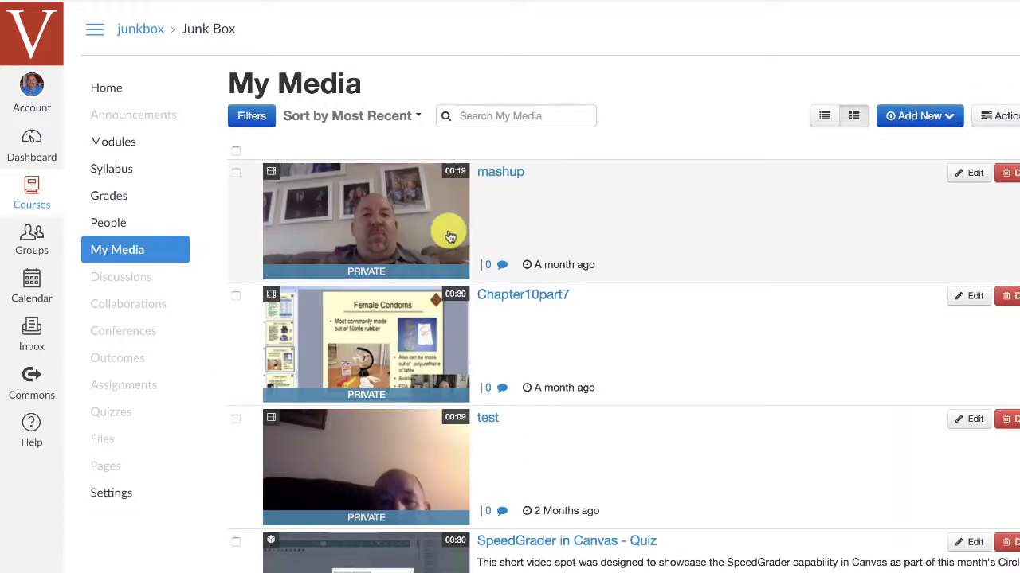
pyautogui.moveTo(650, 208)
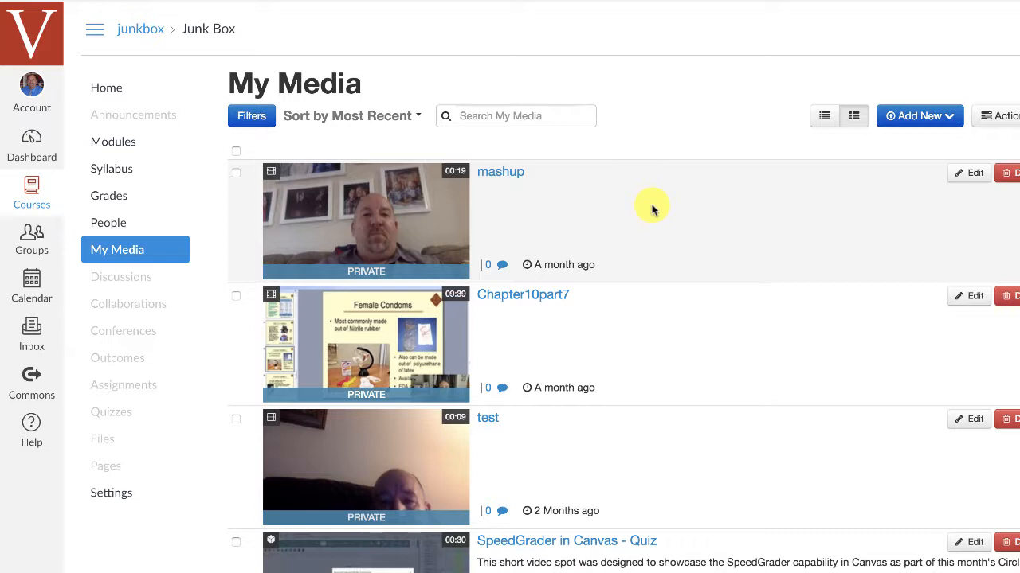
pyautogui.click(919, 114)
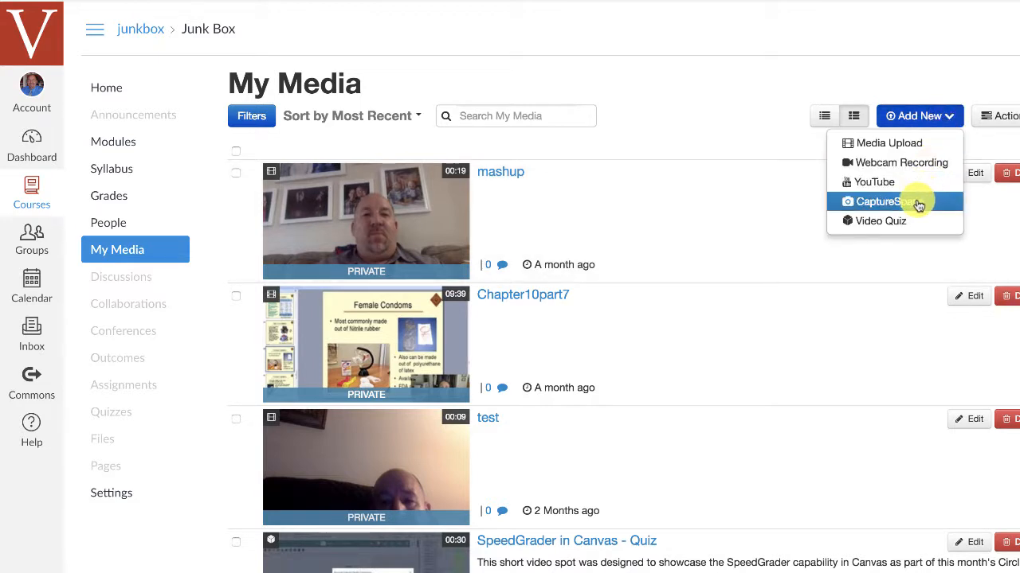
pyautogui.click(892, 201)
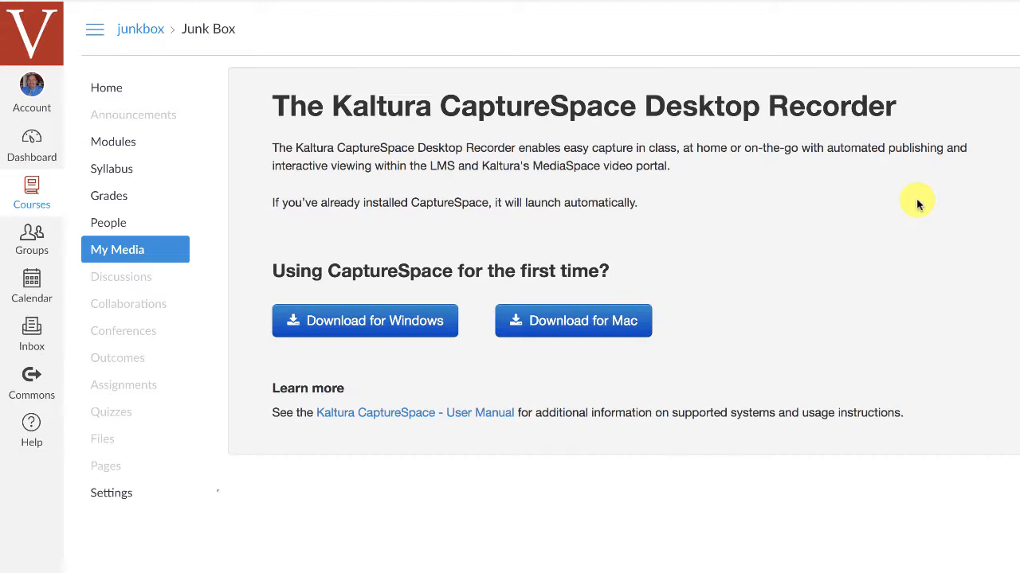
pyautogui.moveTo(679, 367)
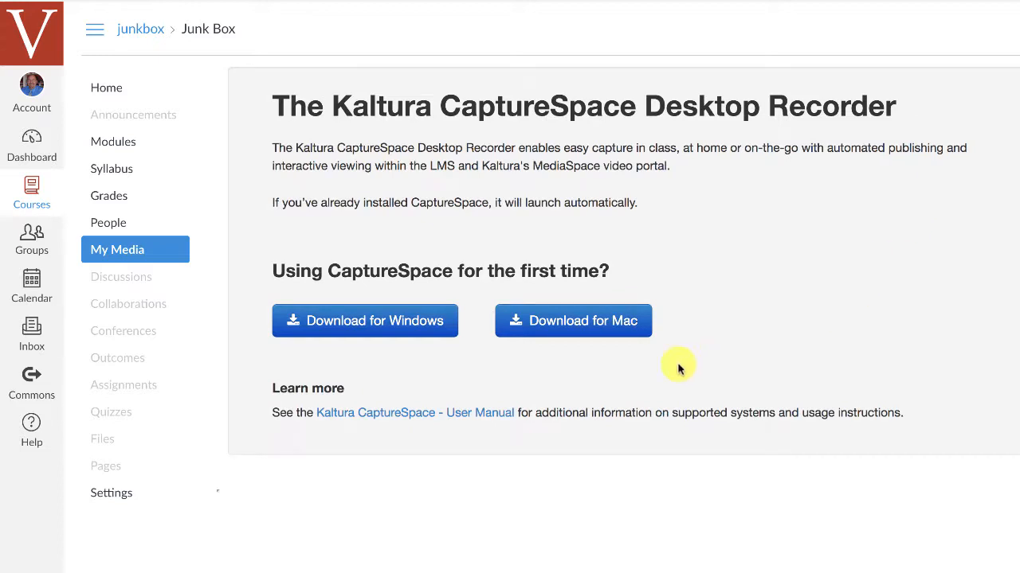
pyautogui.moveTo(602, 326)
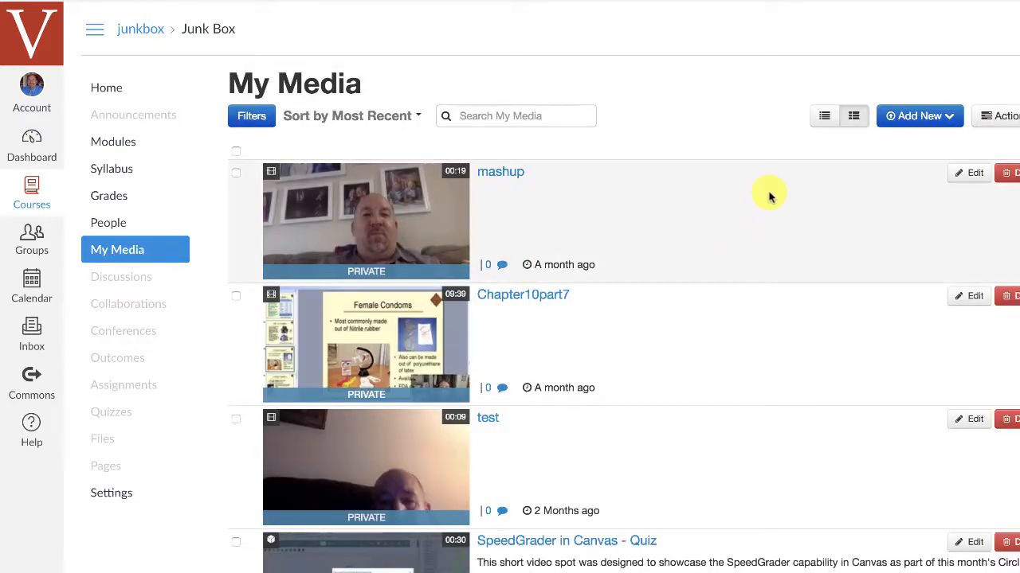
pyautogui.click(919, 114)
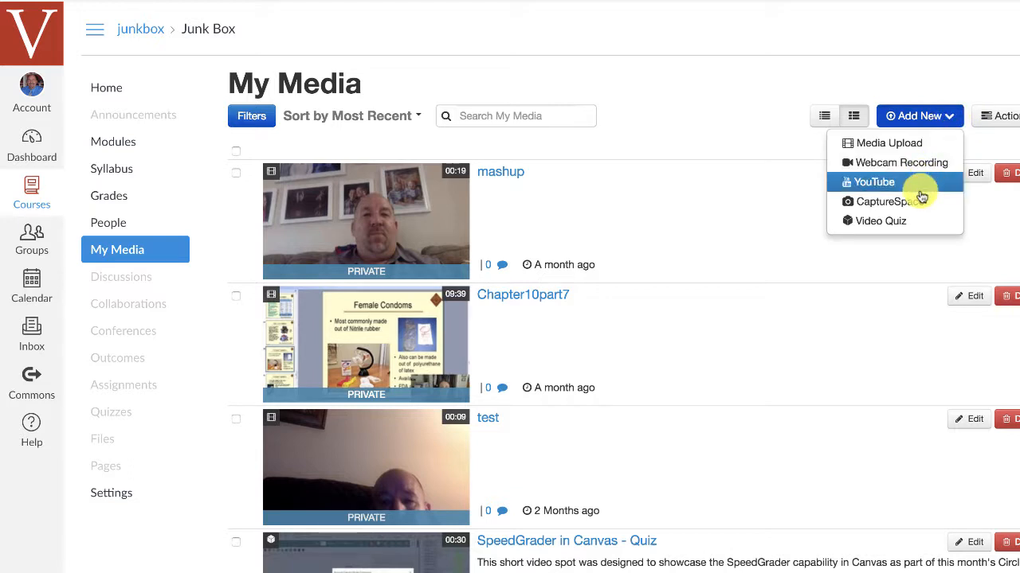
pyautogui.moveTo(921, 199)
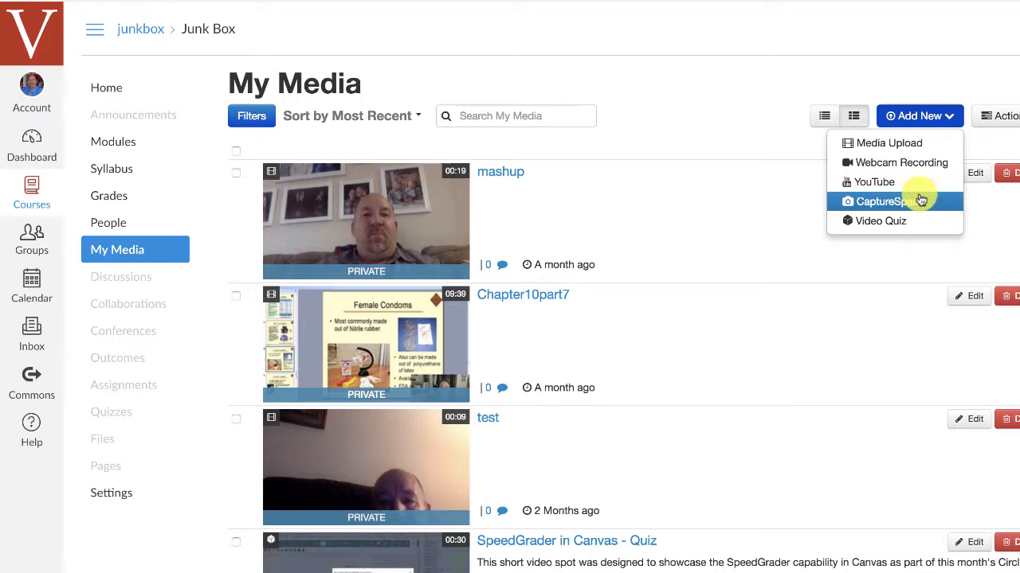
# Step: Launch CaptureSpace, record a full-screen capture of about 16 seconds, then pause and finish it
pyautogui.click(892, 200)
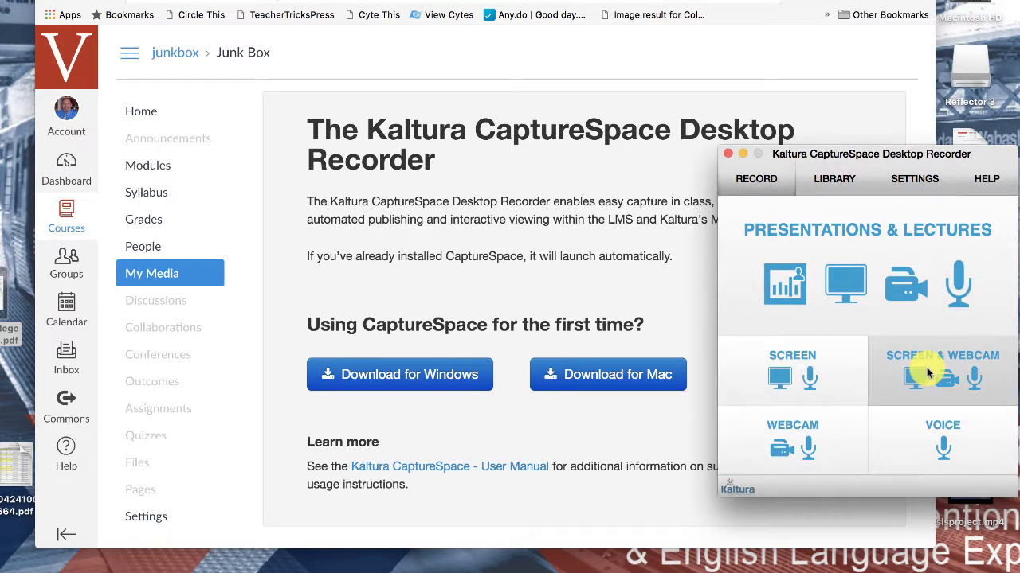
pyautogui.moveTo(819, 437)
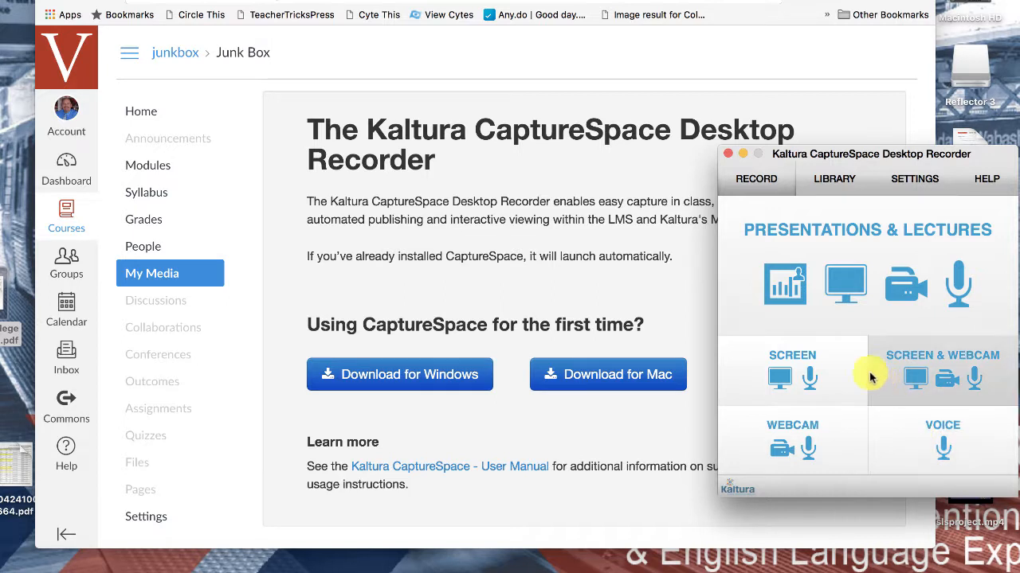
pyautogui.moveTo(836, 366)
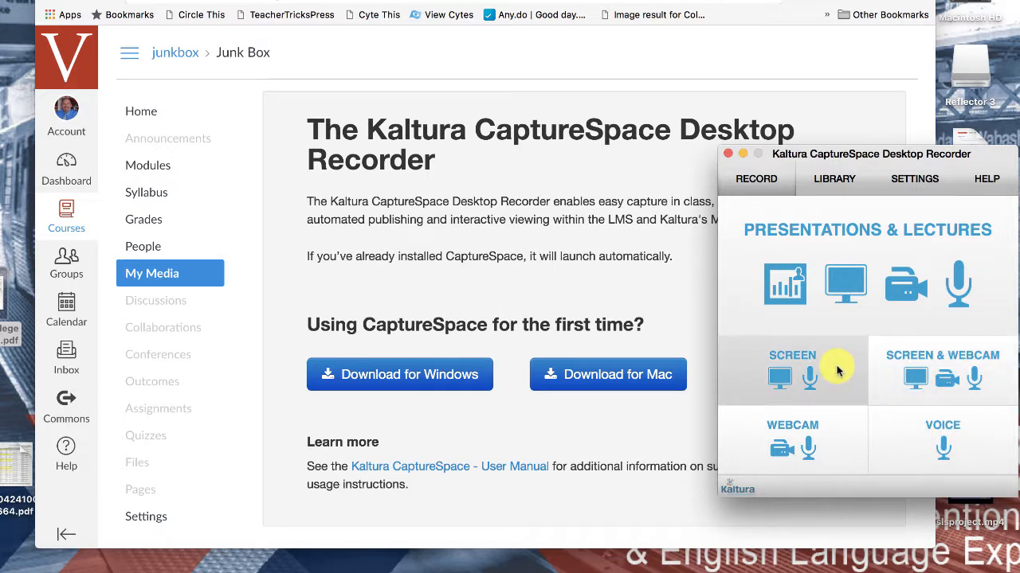
pyautogui.click(790, 373)
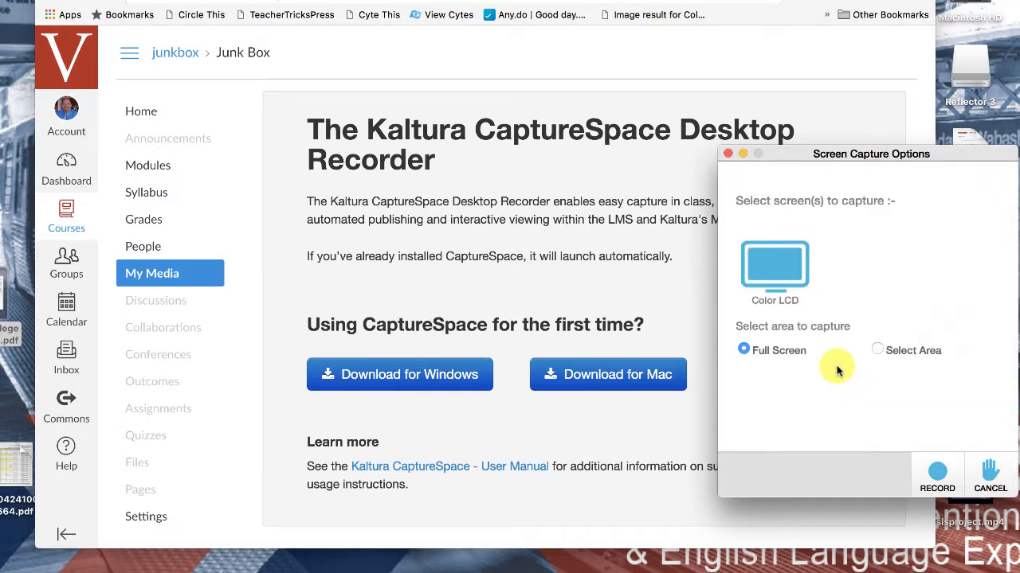
pyautogui.moveTo(962, 437)
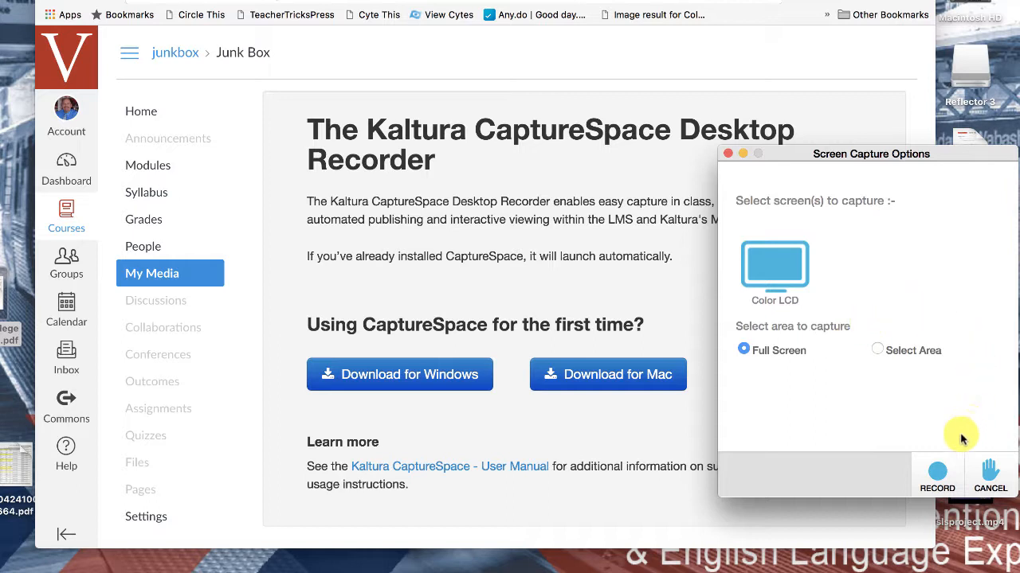
pyautogui.click(936, 475)
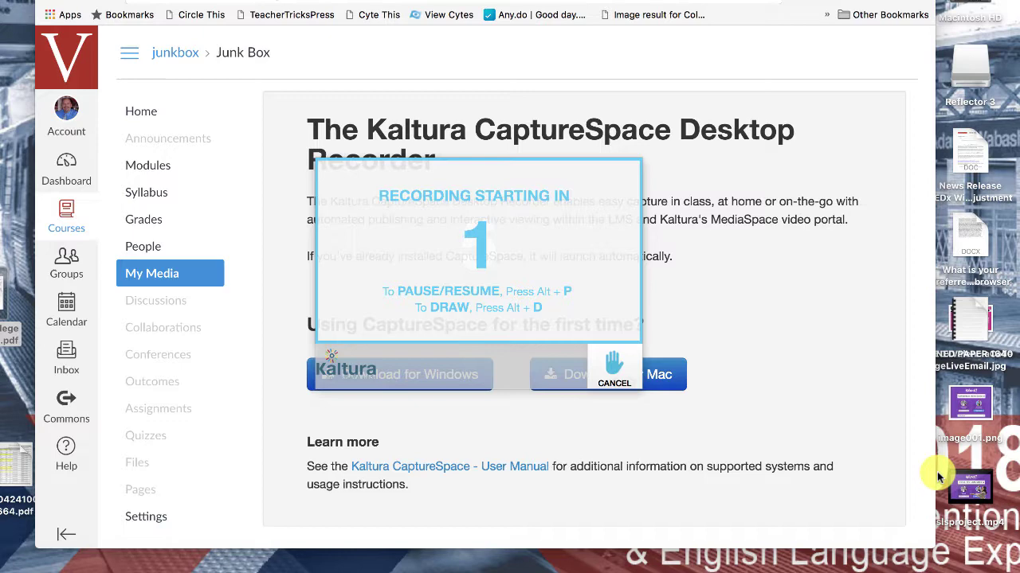
pyautogui.click(614, 369)
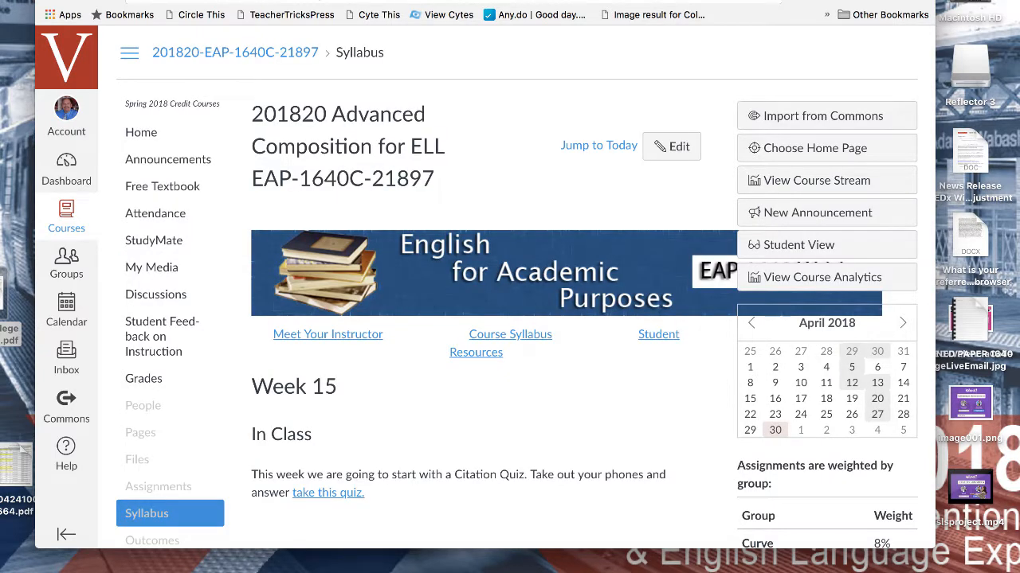
pyautogui.moveTo(424, 209)
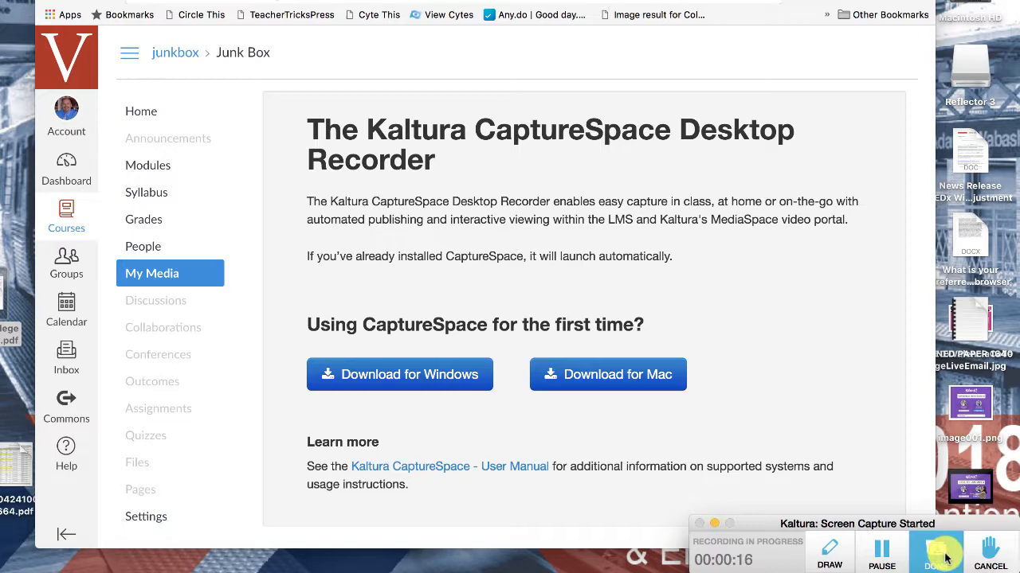
pyautogui.click(880, 550)
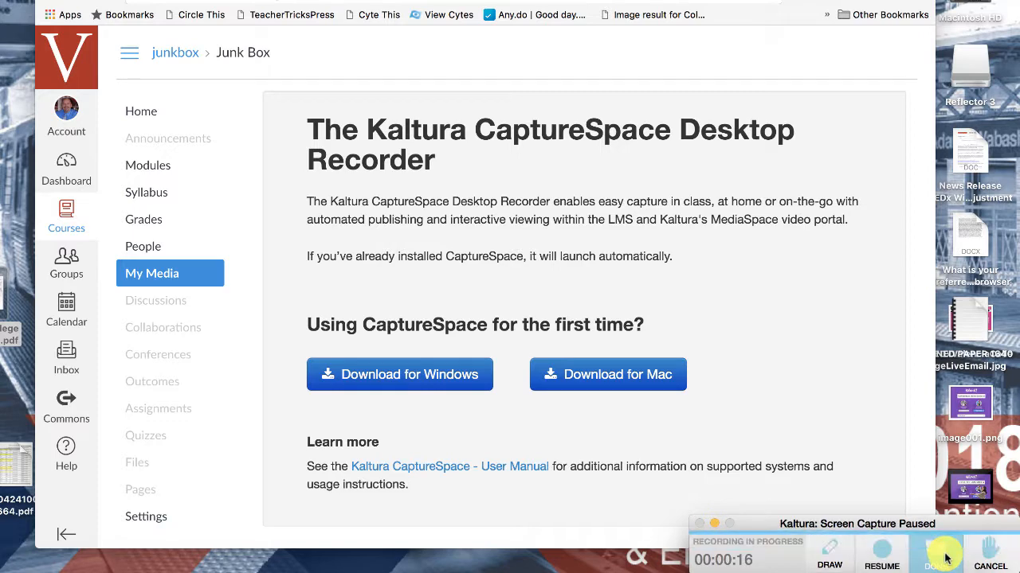
pyautogui.click(943, 556)
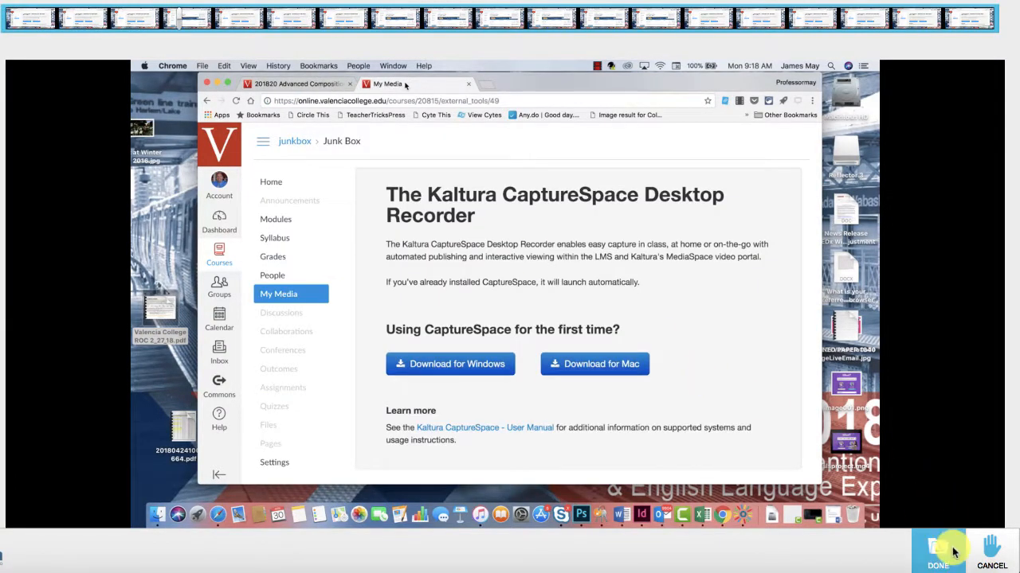
# Step: Accept the recording, title it 'demonstration' and upload it to the course
pyautogui.click(937, 554)
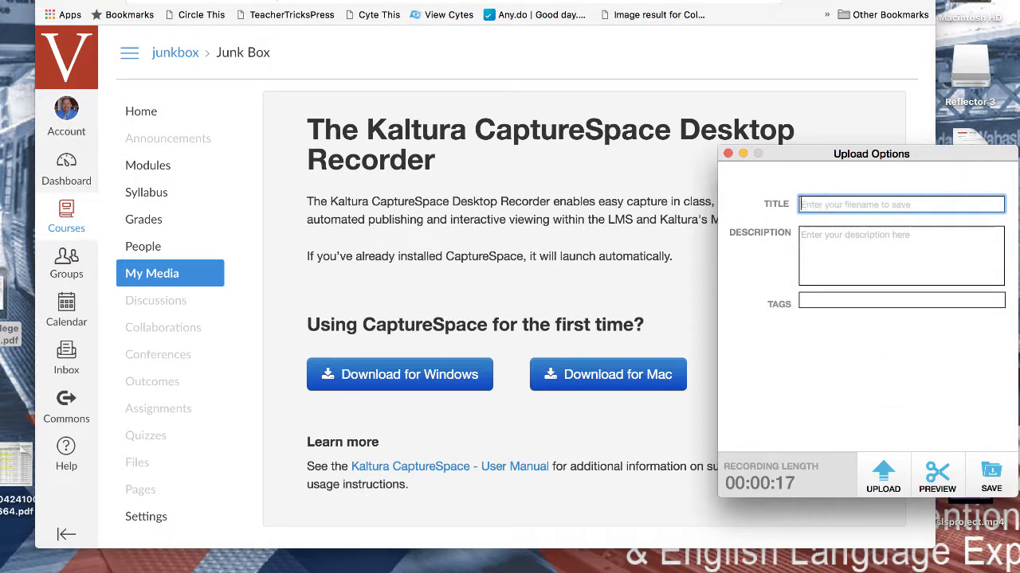
pyautogui.write('demonstration')
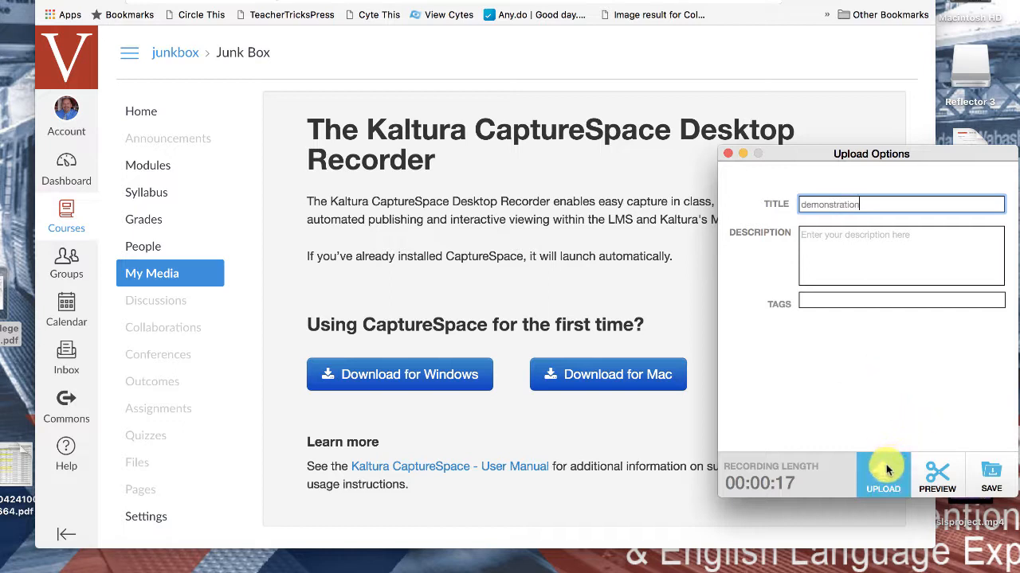
pyautogui.click(883, 474)
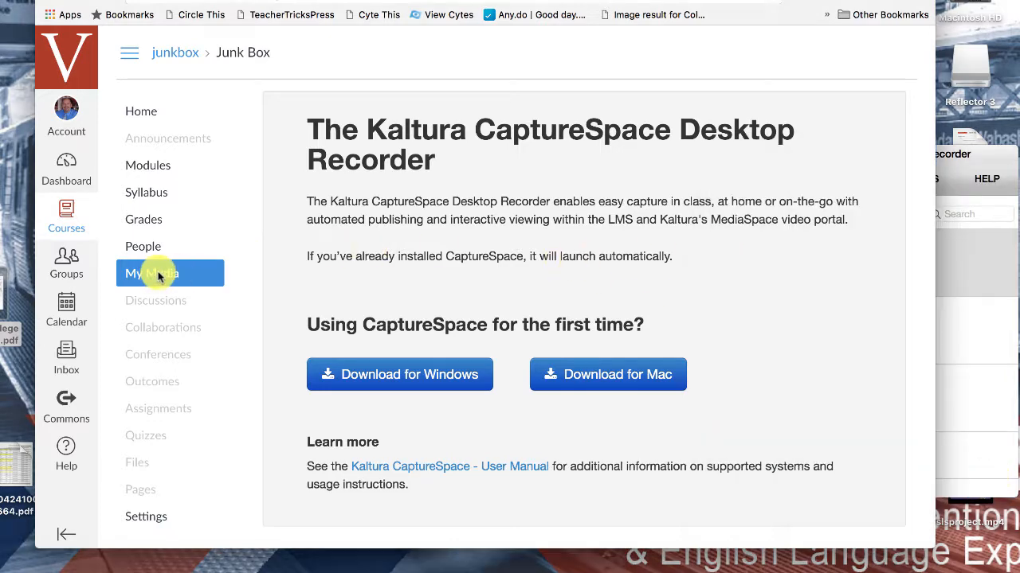
# Step: Return to the course media library and show the Add New options again
pyautogui.click(152, 274)
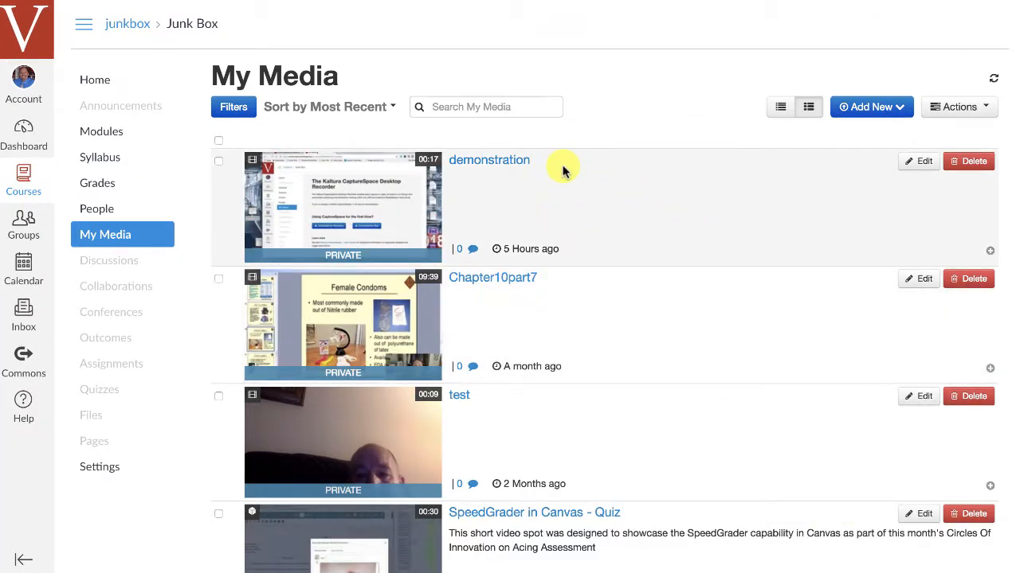
pyautogui.moveTo(572, 194)
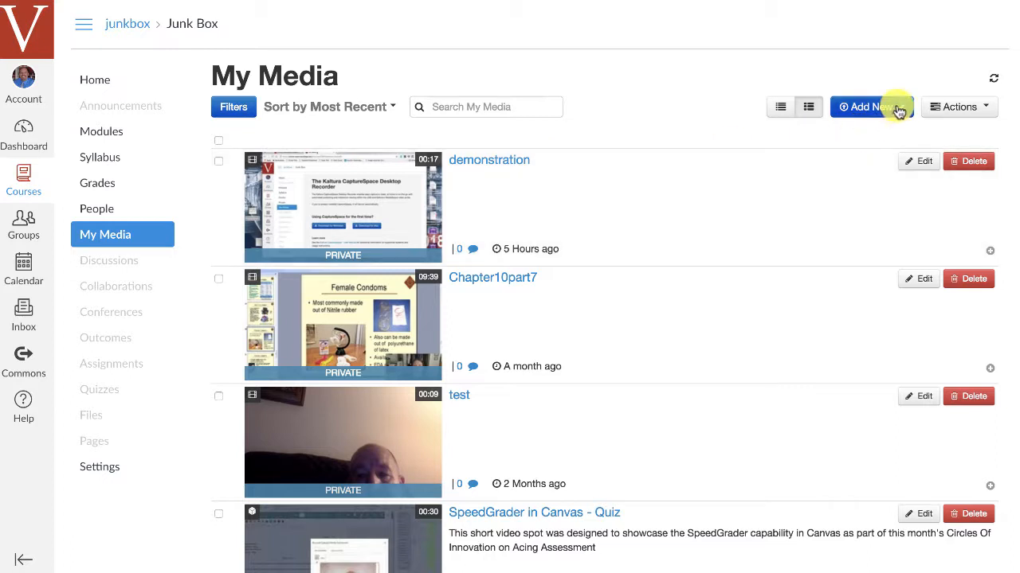
pyautogui.click(869, 107)
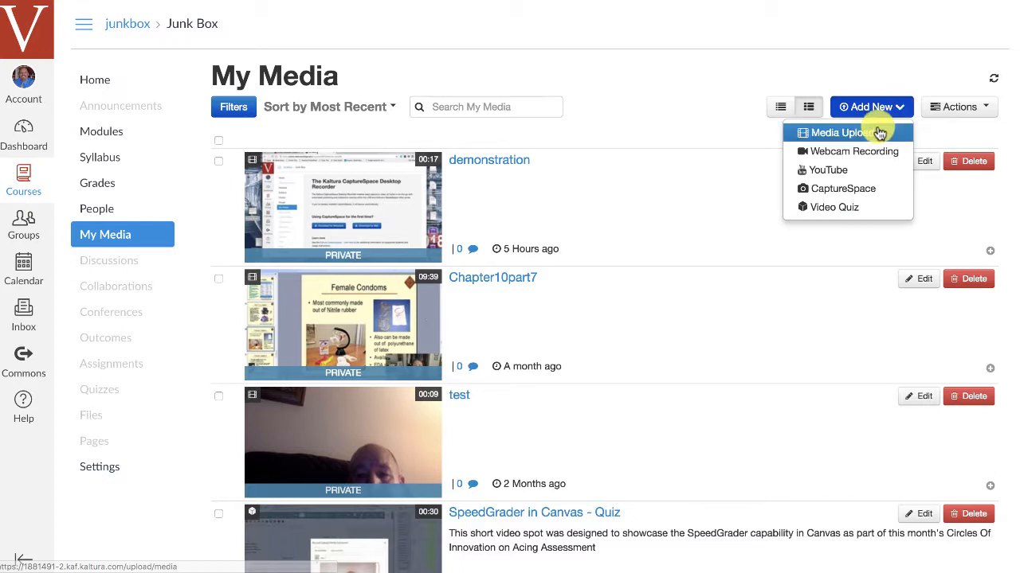
pyautogui.moveTo(874, 132)
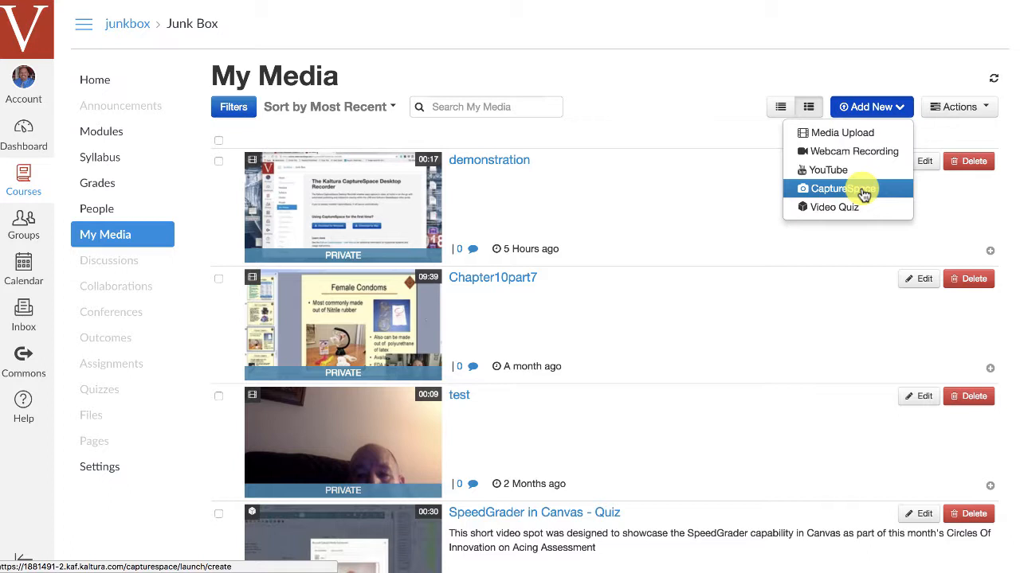
pyautogui.moveTo(854, 214)
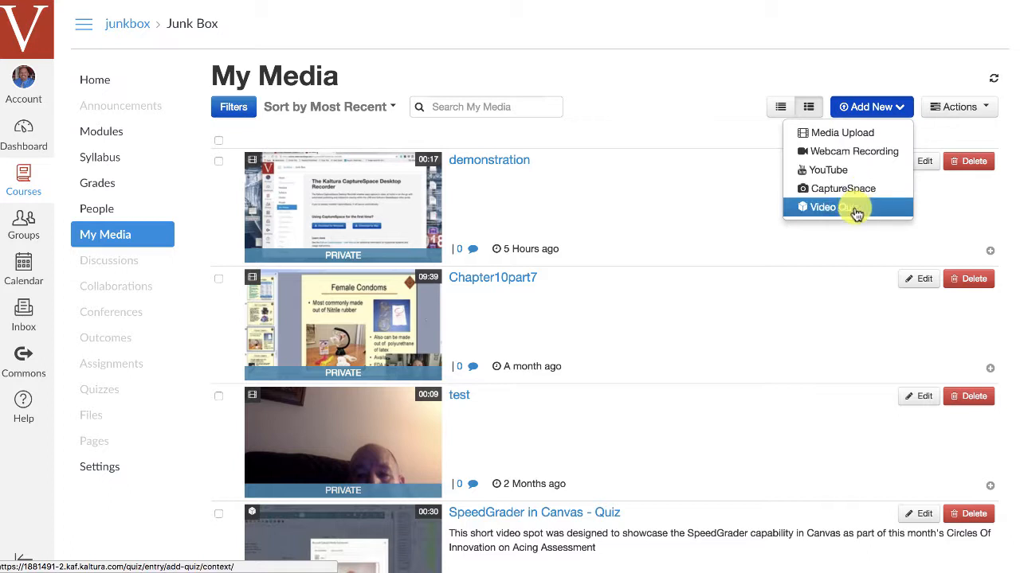
# Step: Create a new Video Quiz from the demonstration video, named 'demonstration - Quiz'
pyautogui.click(828, 208)
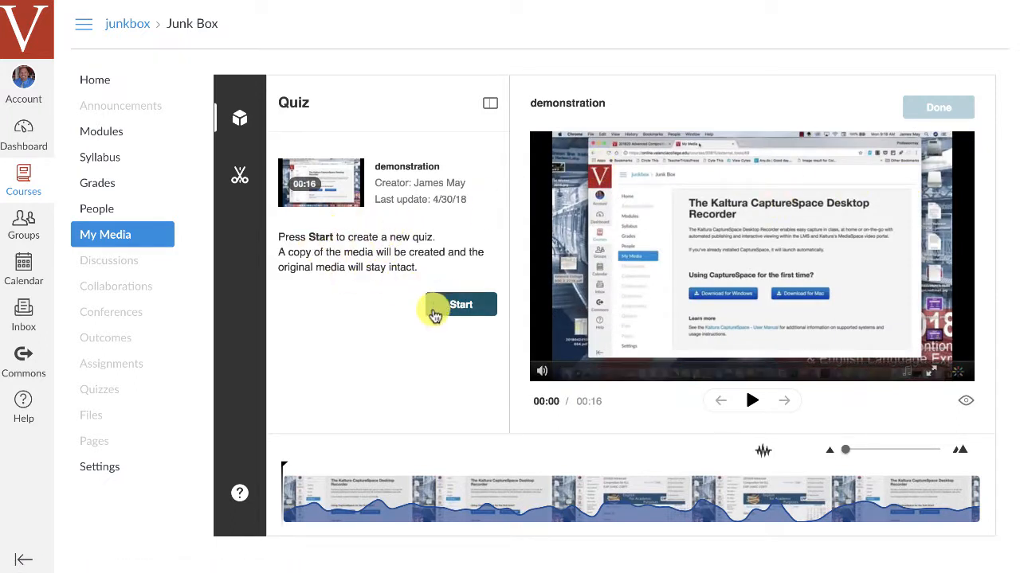
pyautogui.click(460, 305)
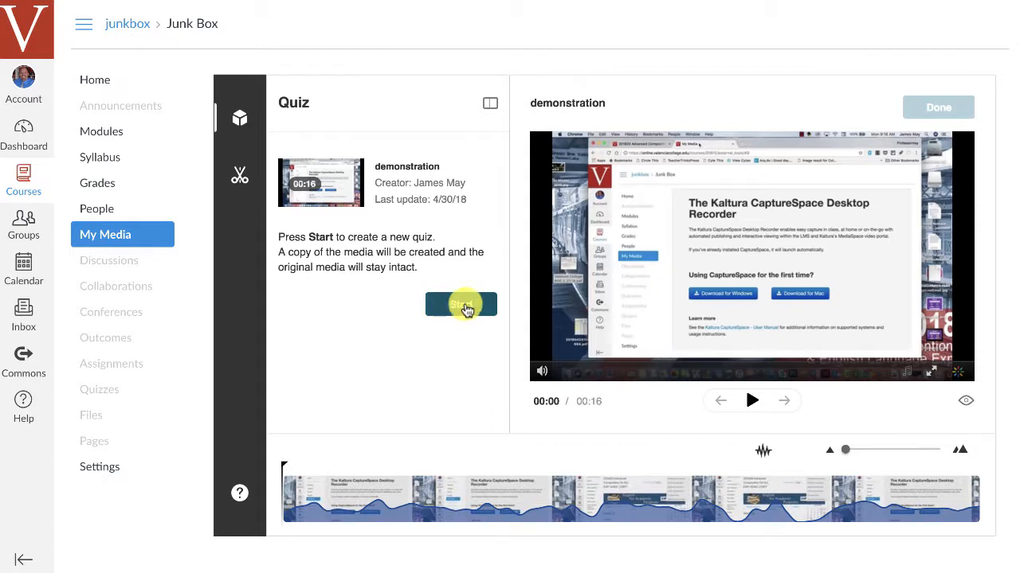
pyautogui.click(462, 306)
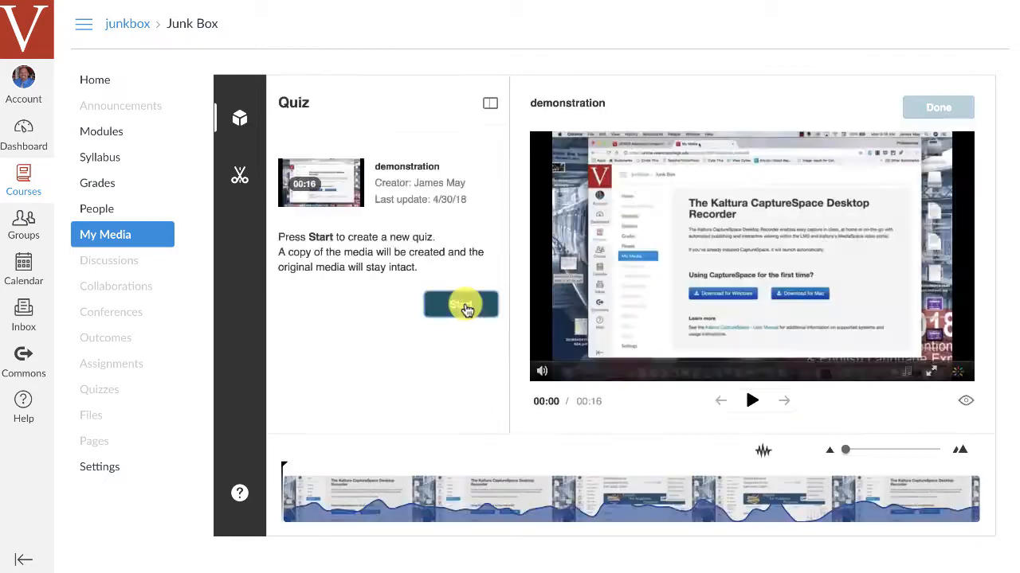
pyautogui.click(460, 306)
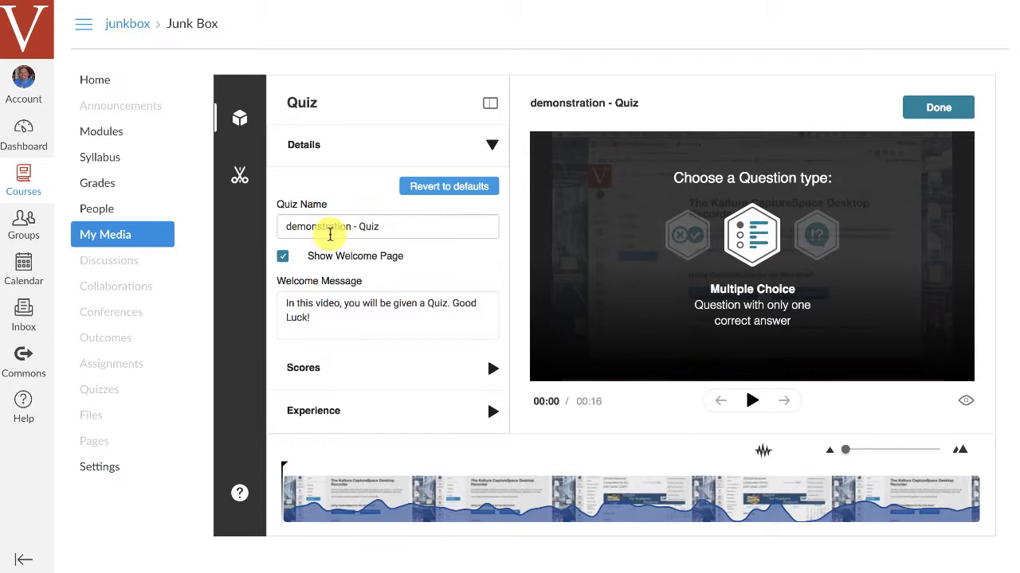
# Step: Keep Show Scores and set the quiz Experience to Do not Allow Skip
pyautogui.scroll(-3)
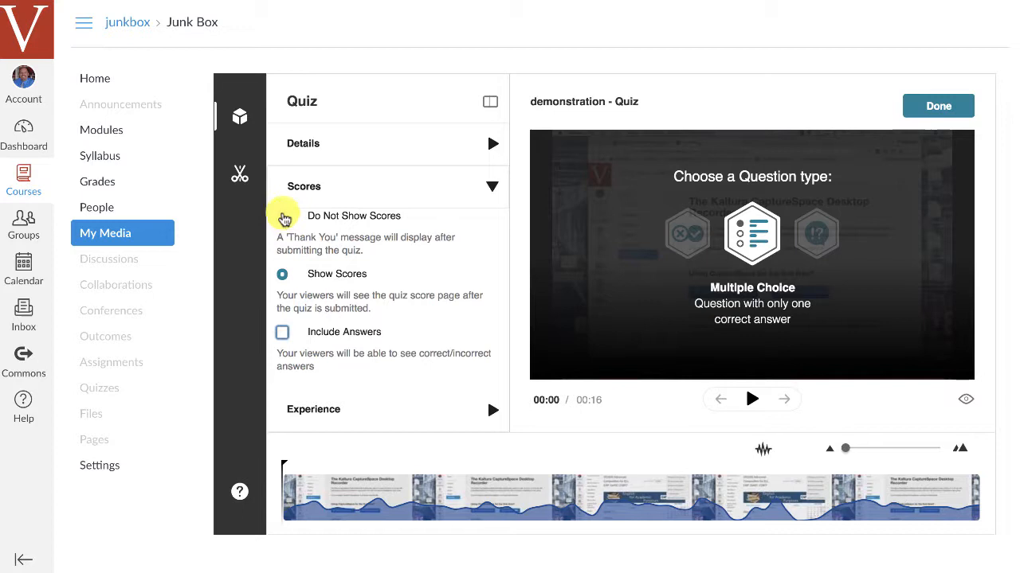
pyautogui.click(282, 217)
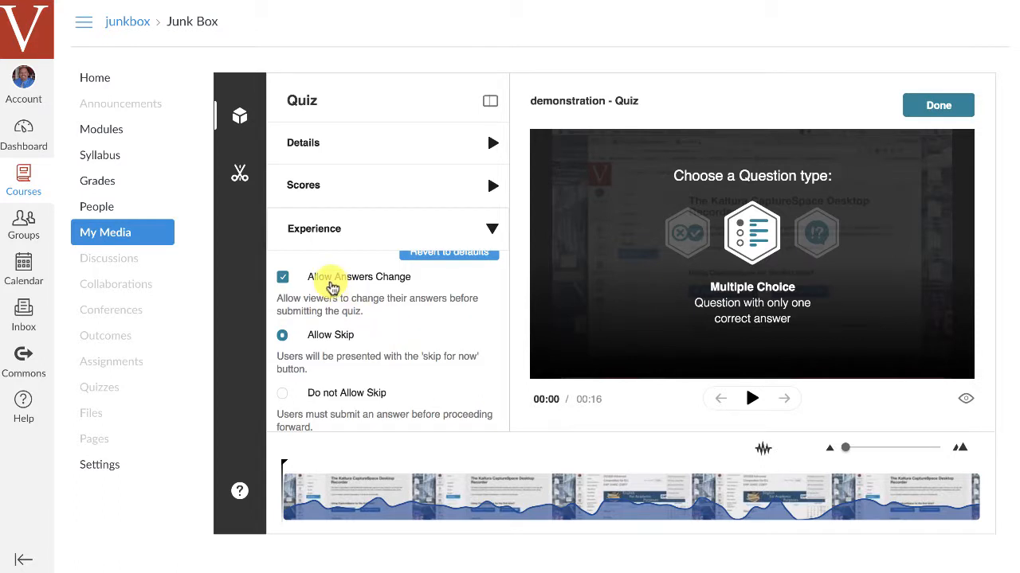
pyautogui.moveTo(283, 398)
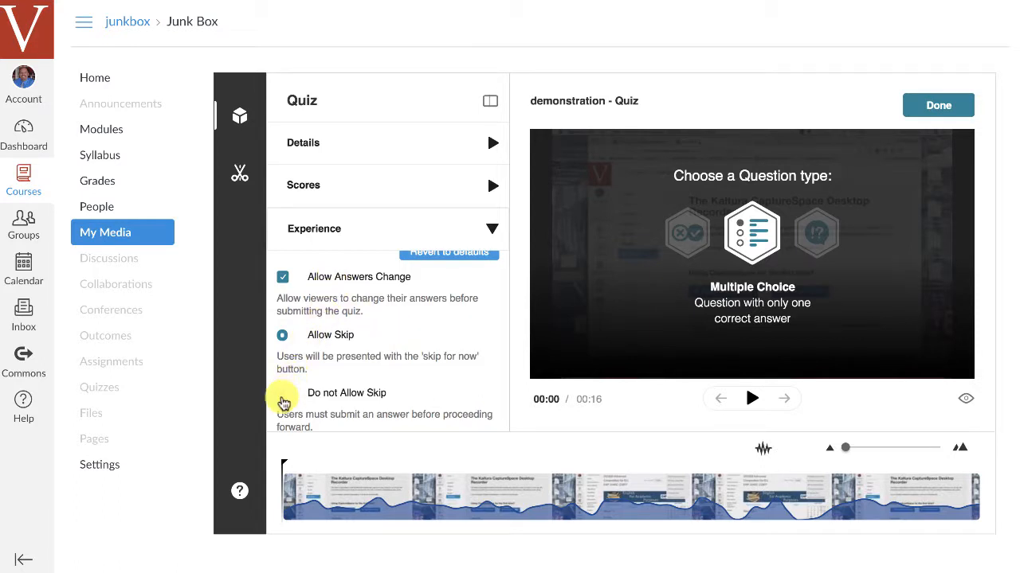
pyautogui.click(283, 393)
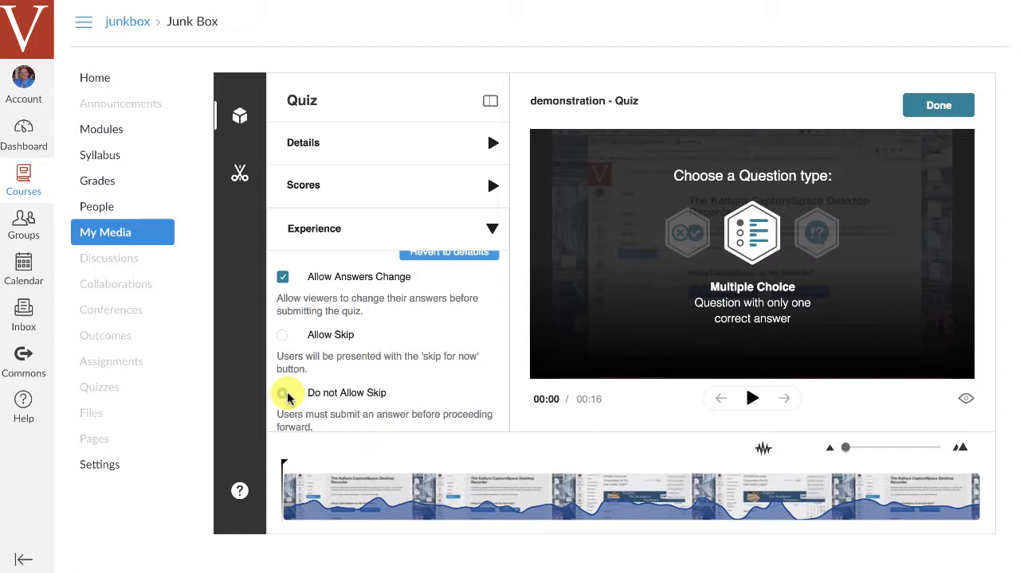
pyautogui.click(282, 392)
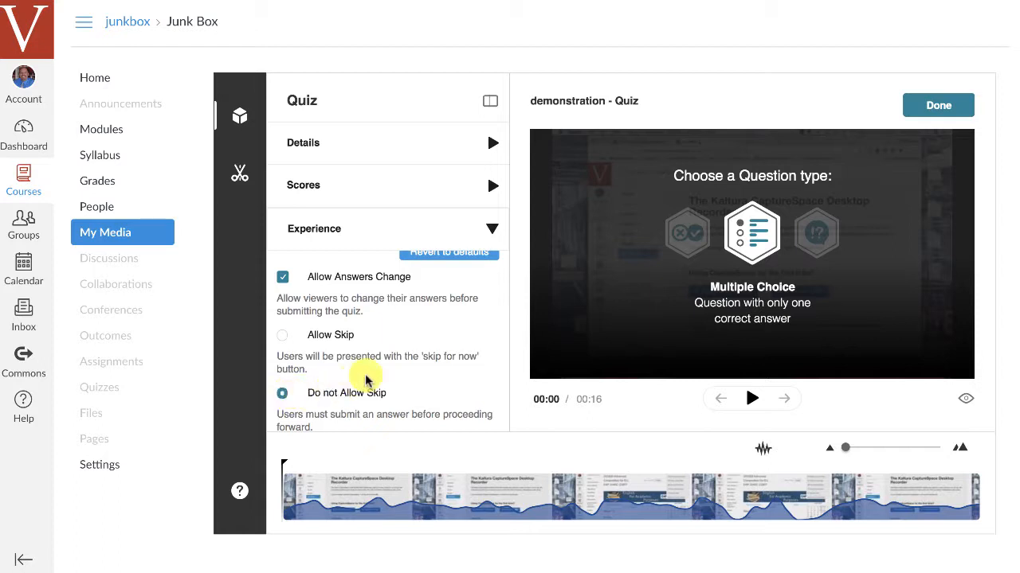
pyautogui.moveTo(392, 360)
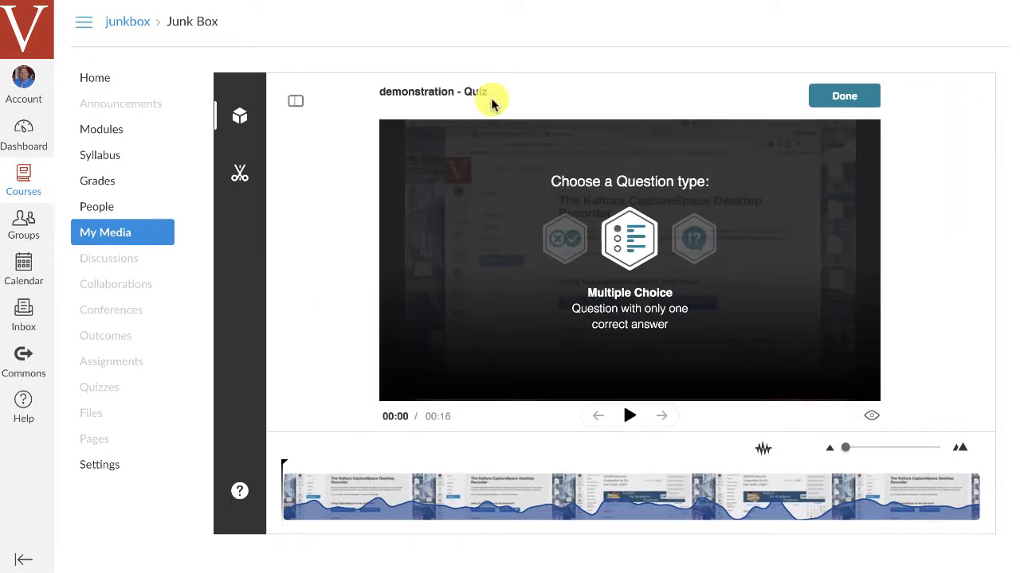
pyautogui.moveTo(522, 114)
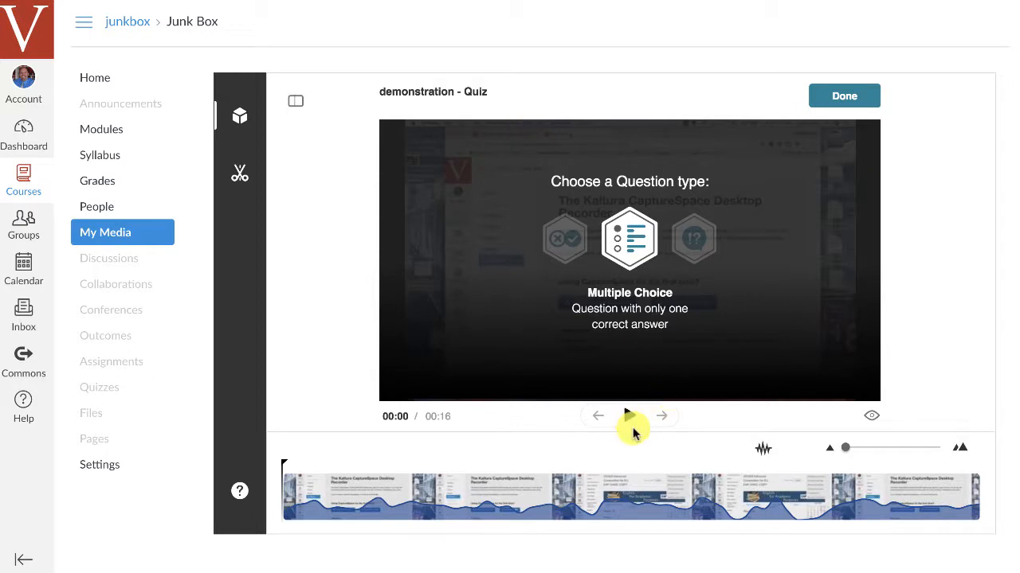
# Step: Play the quiz video and pause it at the 00:10 mark
pyautogui.click(629, 416)
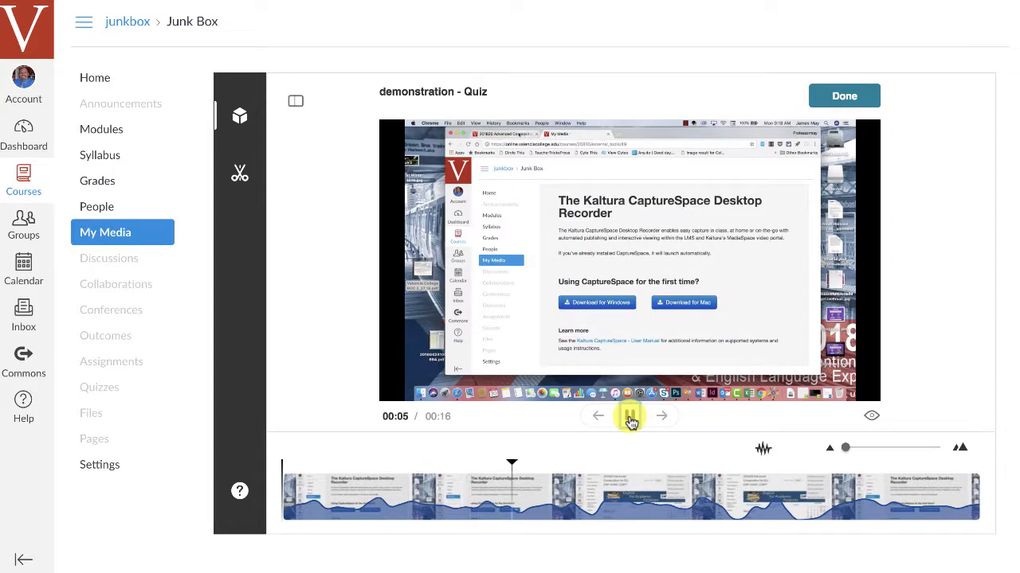
pyautogui.click(629, 416)
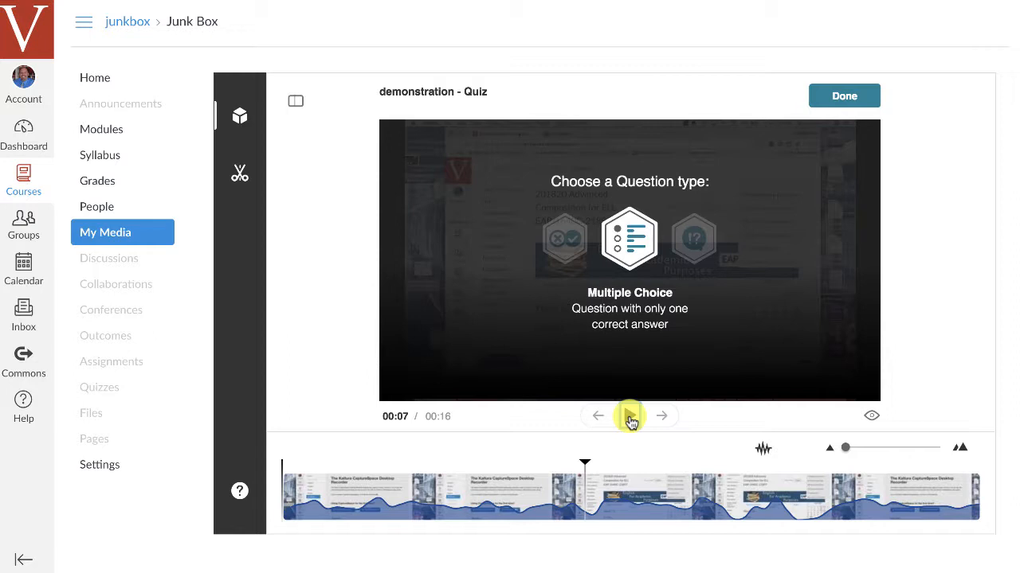
pyautogui.click(629, 416)
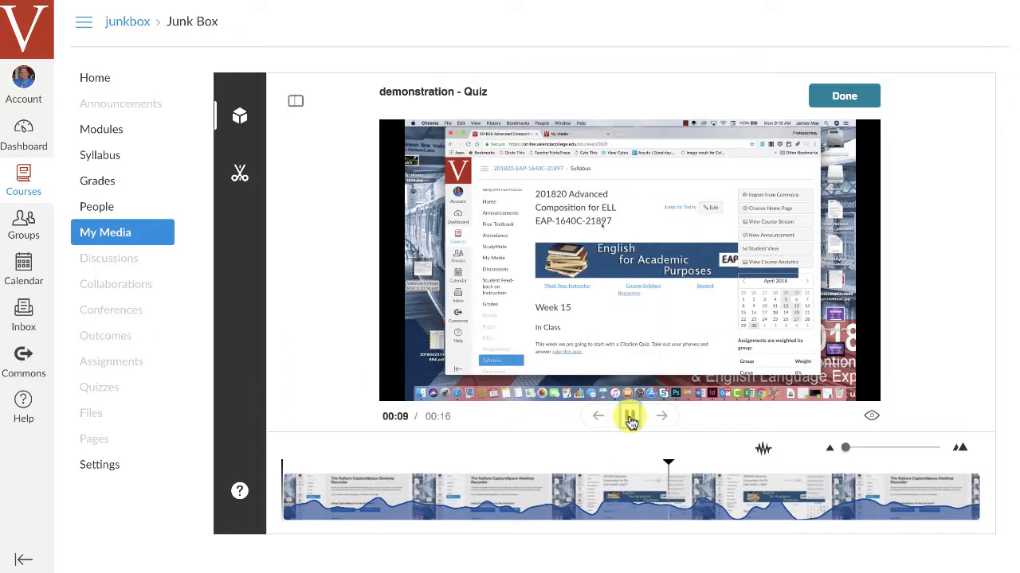
pyautogui.click(629, 415)
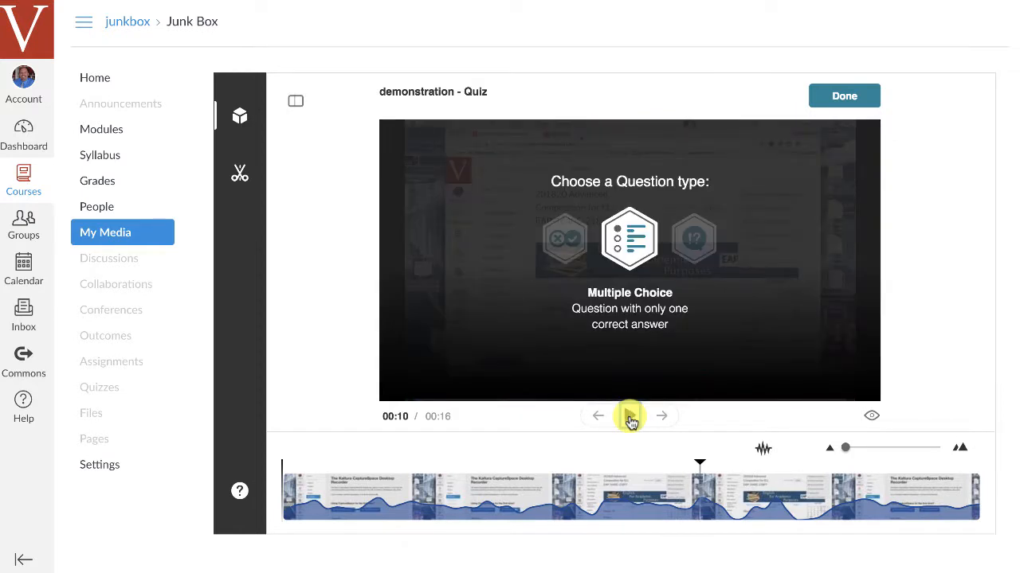
# Step: Add a multiple-choice class-name question at 00:10 with Composition correct and Reading wrong, and save it
pyautogui.click(629, 237)
pyautogui.write('What is the name of my class')
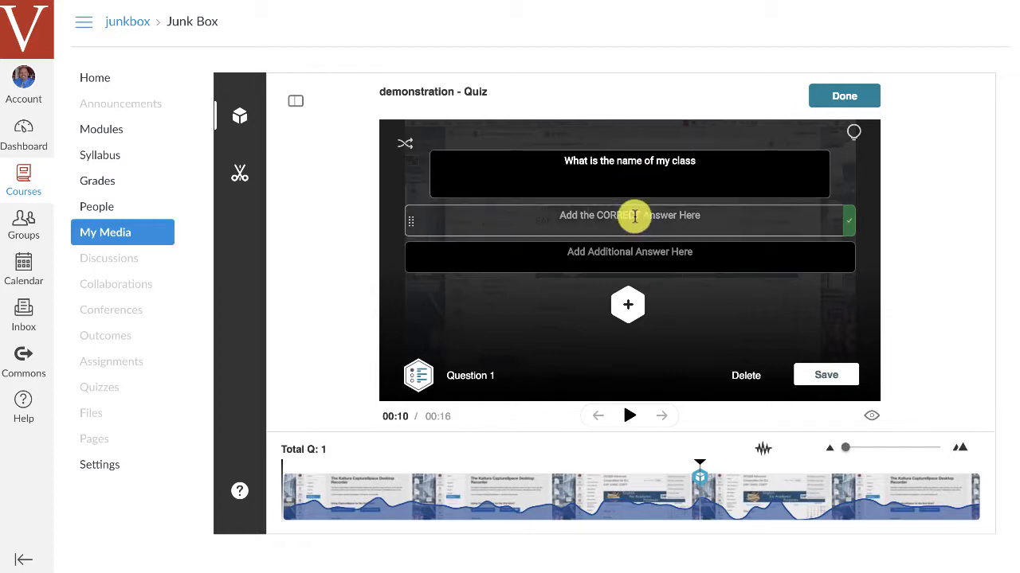
pyautogui.write('Re')
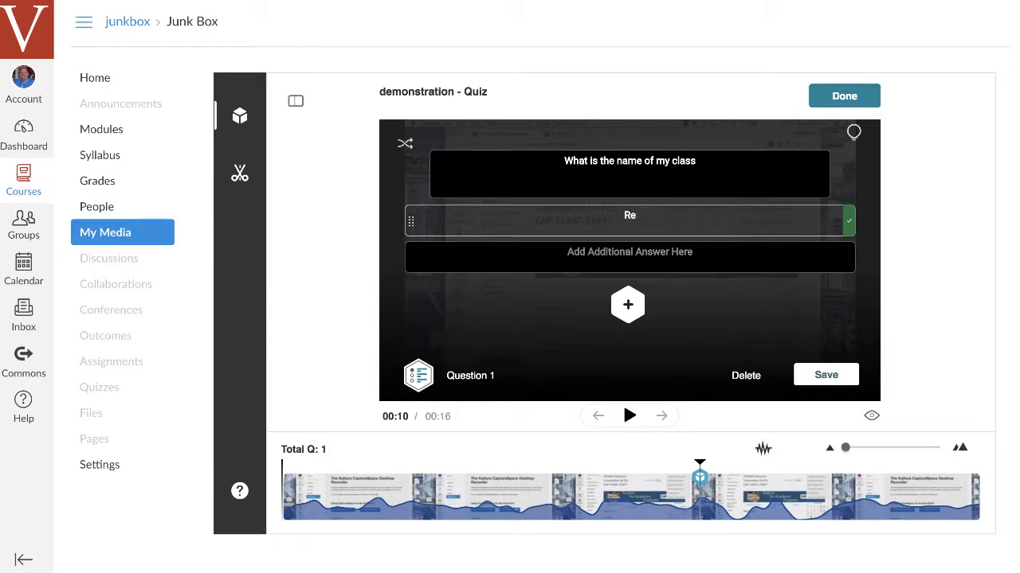
pyautogui.write('Composition')
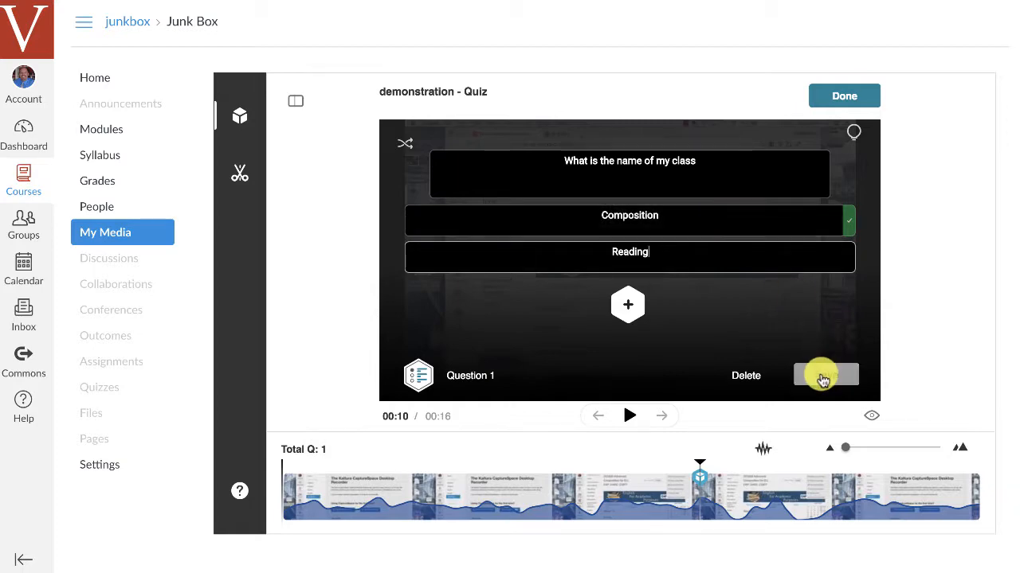
pyautogui.click(844, 96)
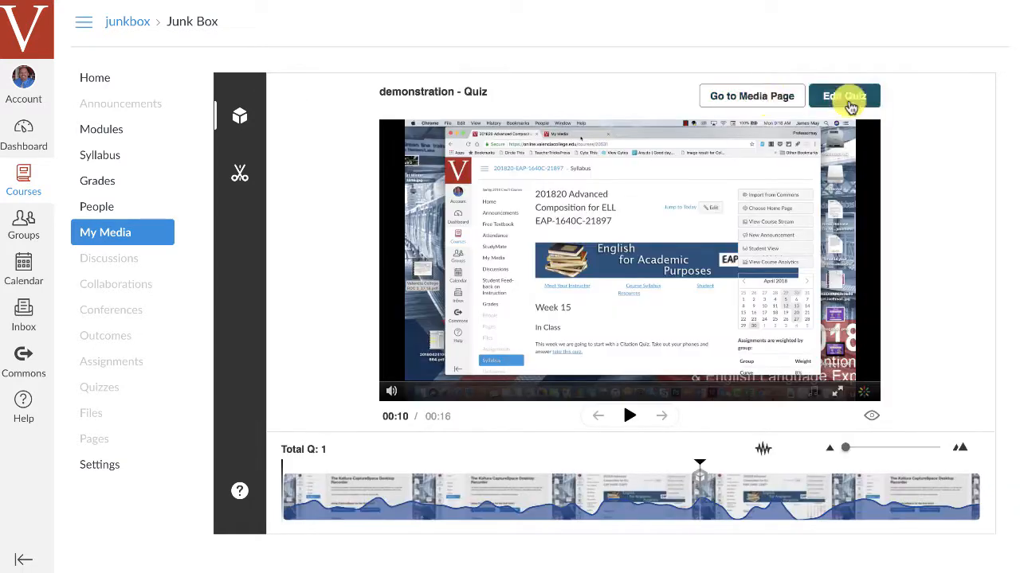
# Step: Finish the quiz, check 'demonstration - Quiz' in the media library, and return to the Canvas dashboard
pyautogui.click(844, 95)
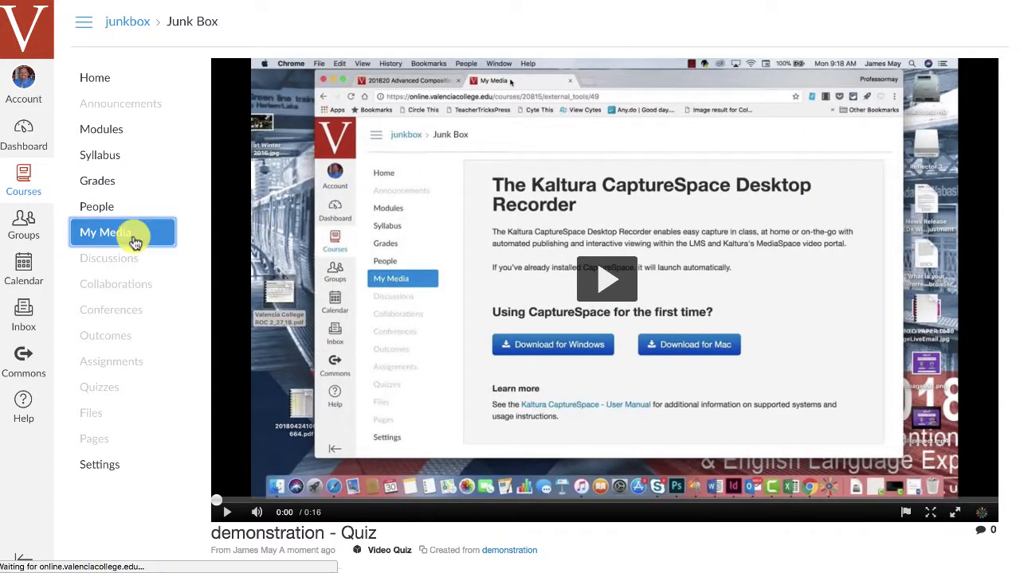
pyautogui.click(105, 233)
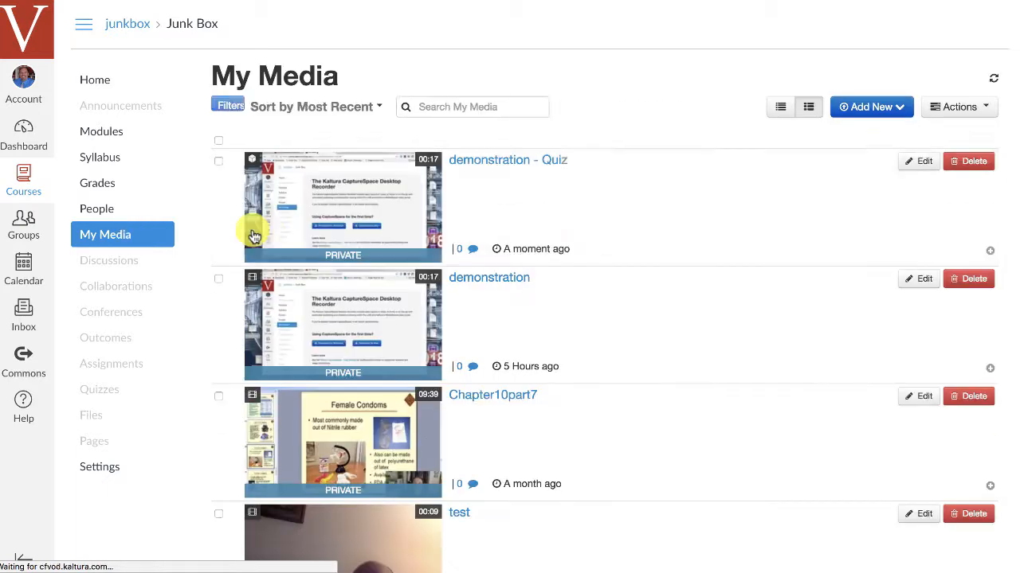
pyautogui.moveTo(435, 323)
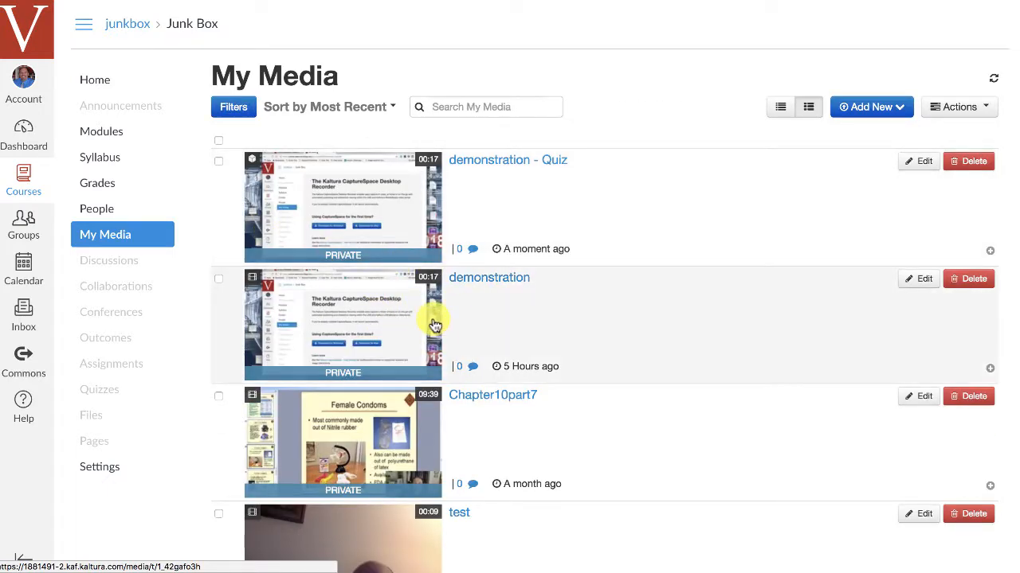
pyautogui.moveTo(492, 188)
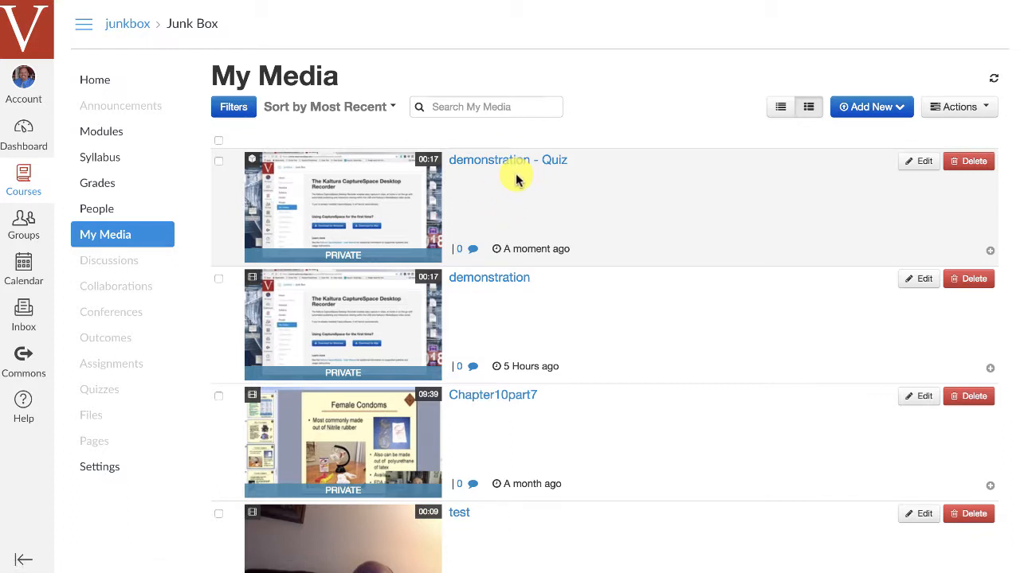
pyautogui.moveTo(23, 116)
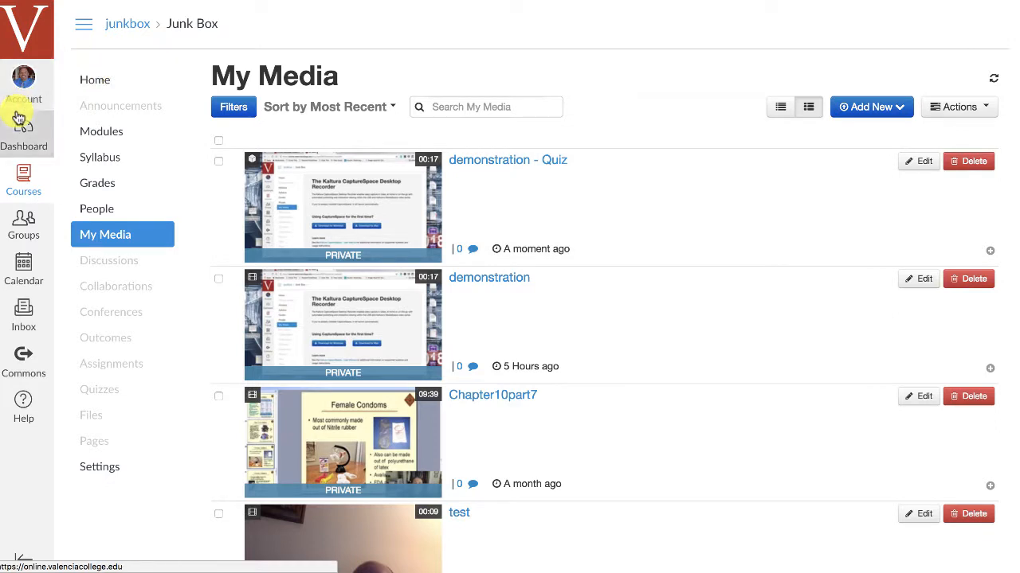
pyautogui.click(22, 127)
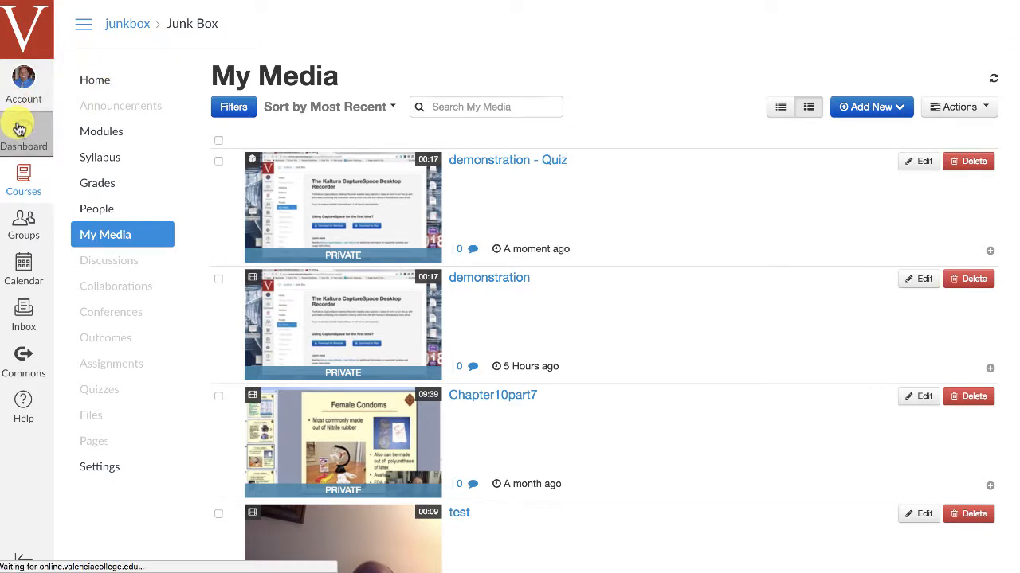
pyautogui.click(22, 130)
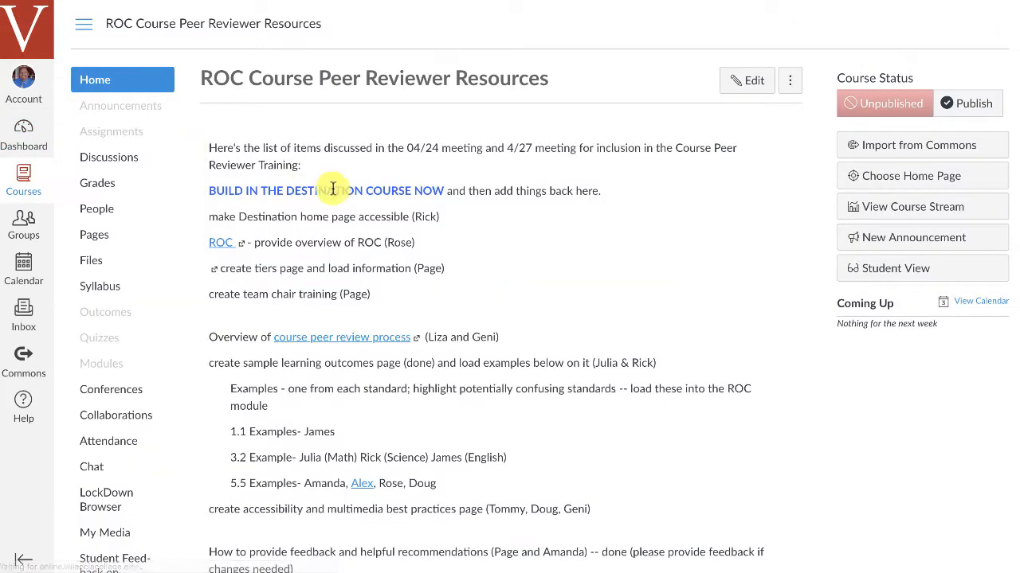
pyautogui.moveTo(162, 325)
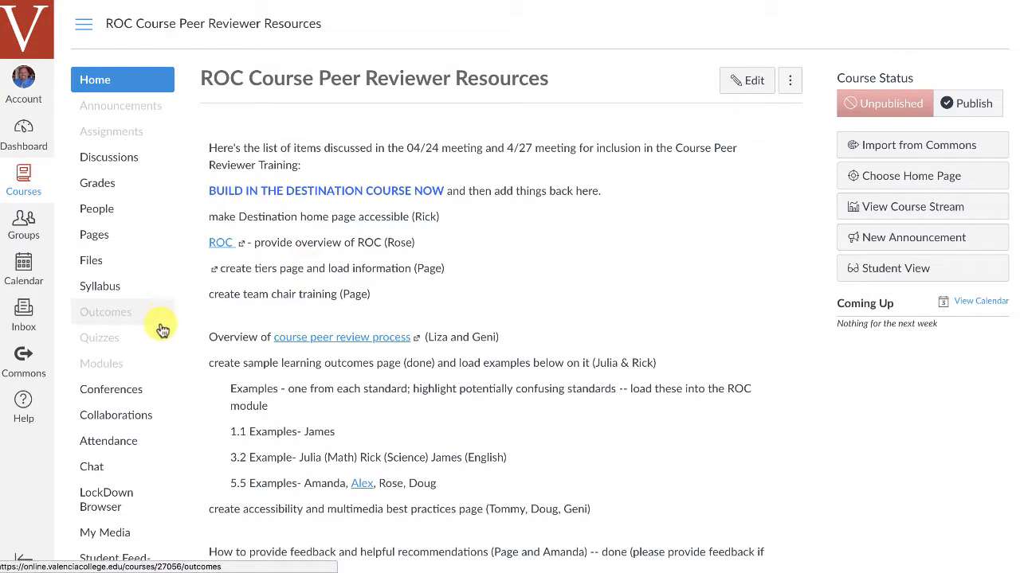
# Step: Go to the Assignments list of the ROC Course Peer Reviewer Resources course
pyautogui.click(112, 131)
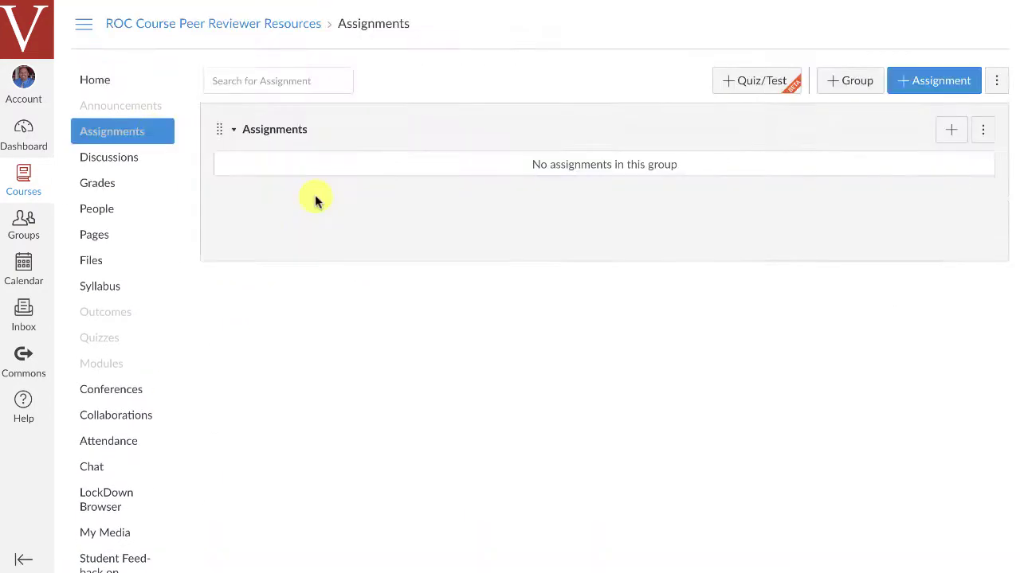
pyautogui.moveTo(928, 82)
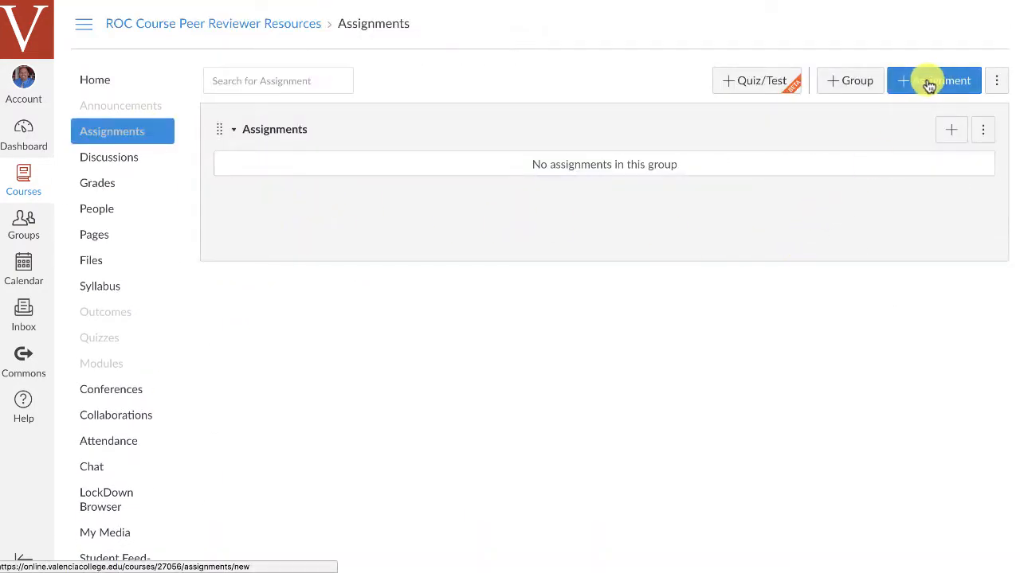
# Step: Create a new assignment named 'testing video quiz' with video quiz instructions, worth 10 points
pyautogui.click(933, 80)
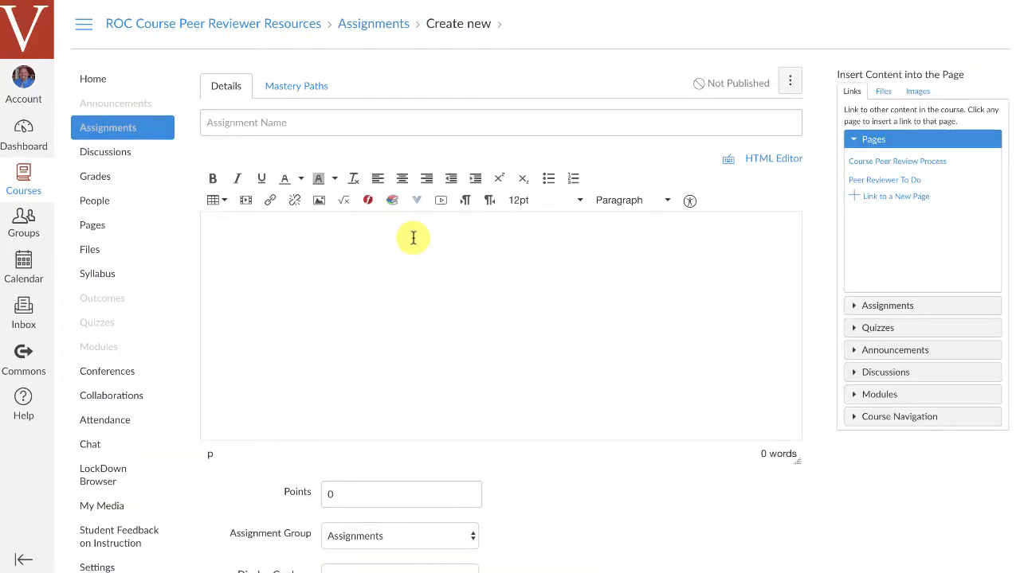
pyautogui.write('testing video quiz')
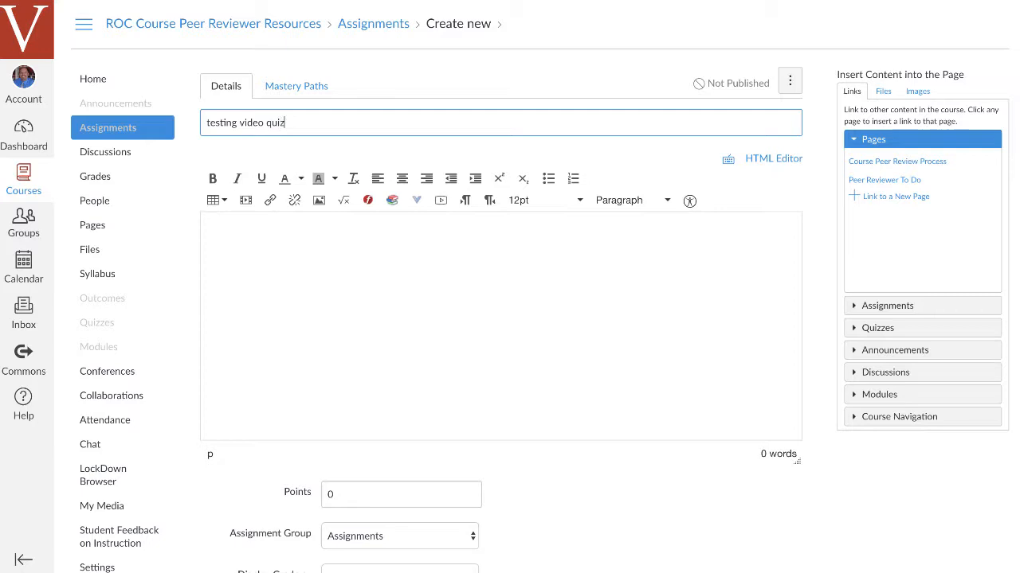
pyautogui.write('Instructions for vd')
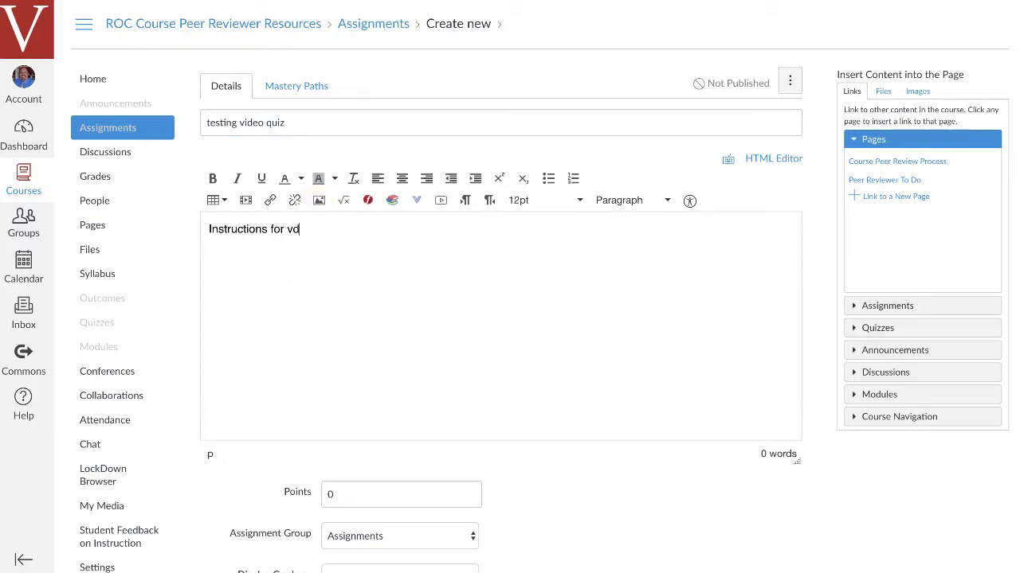
pyautogui.write('ideo')
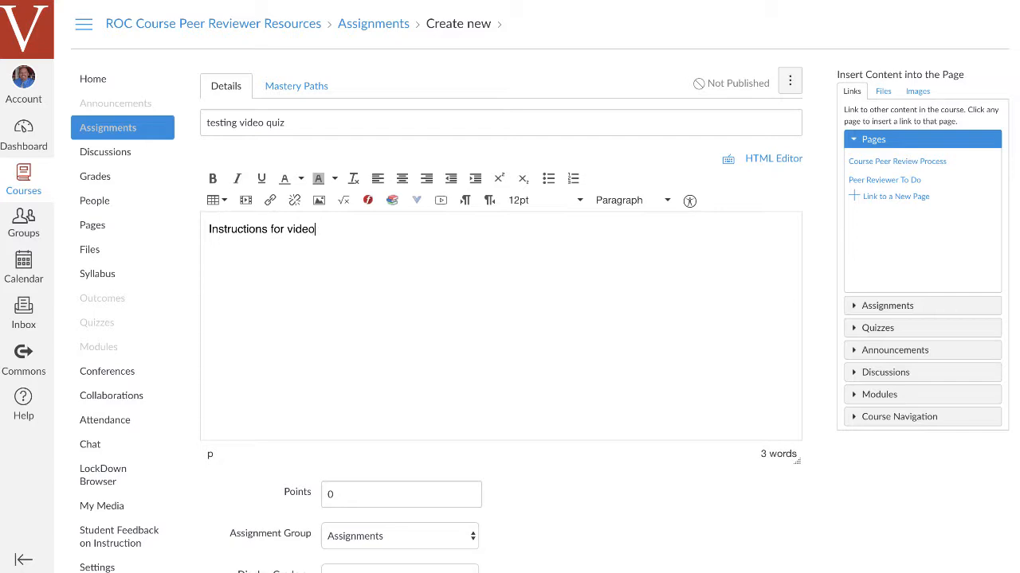
pyautogui.write('quiz')
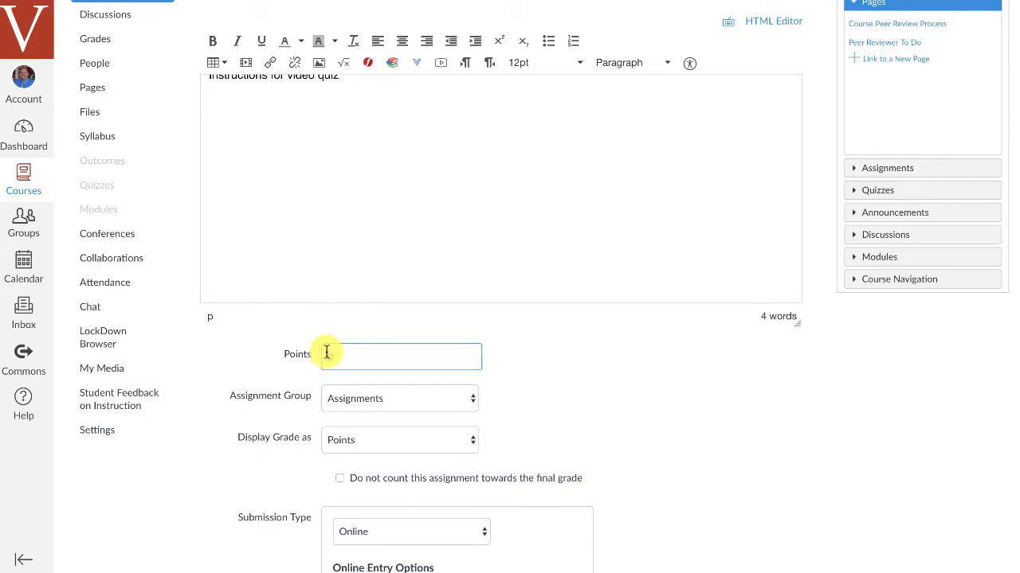
pyautogui.write('10')
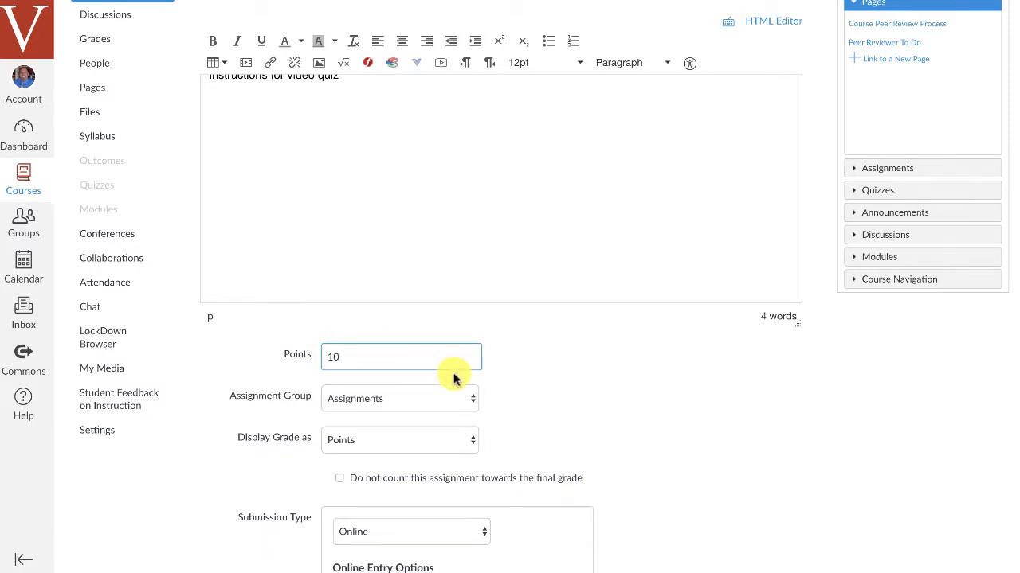
pyautogui.scroll(-3)
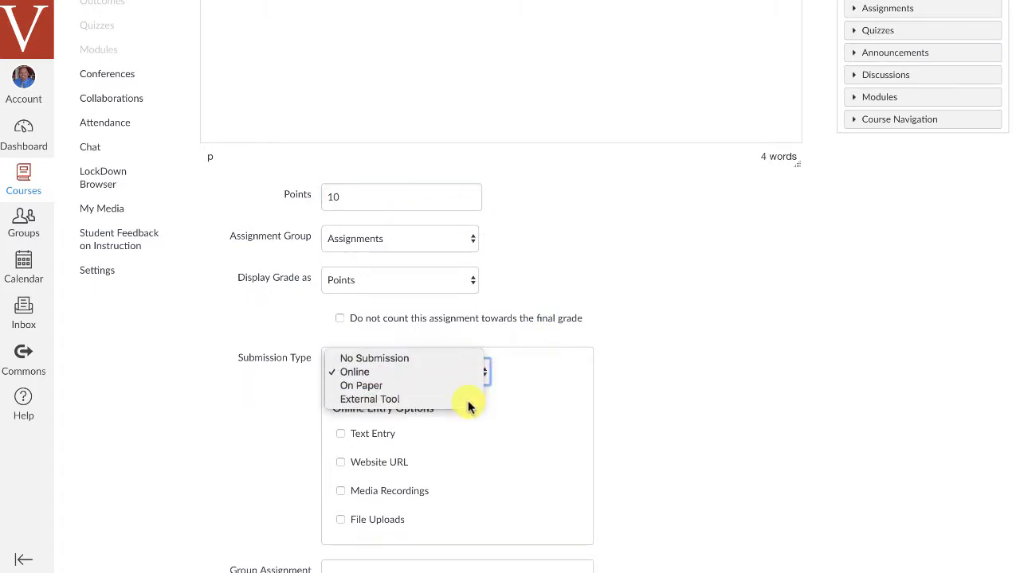
# Step: Set submission type to External Tool using the Interactive Video Quiz (Kaltura launch URL)
pyautogui.click(370, 399)
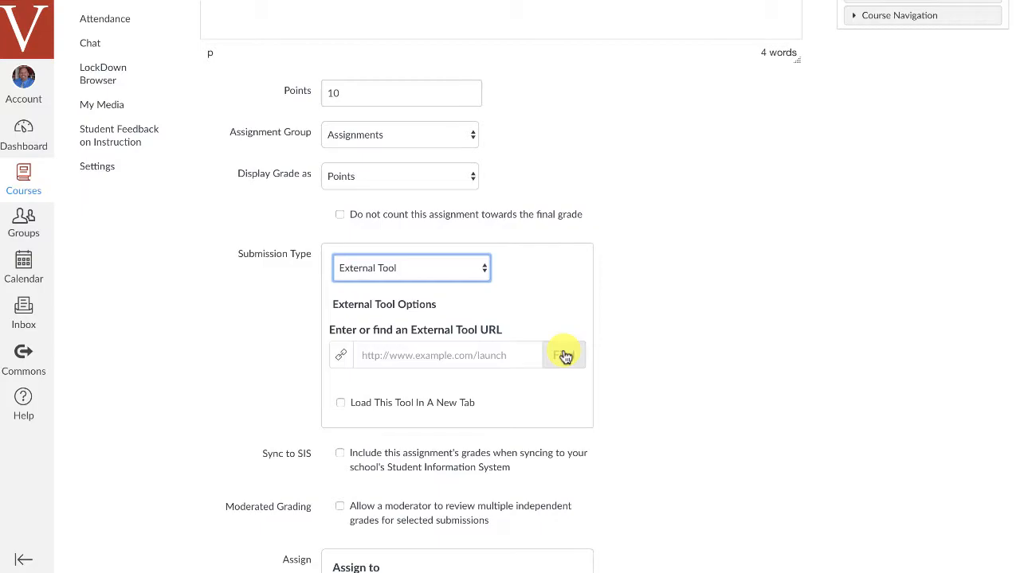
pyautogui.click(564, 355)
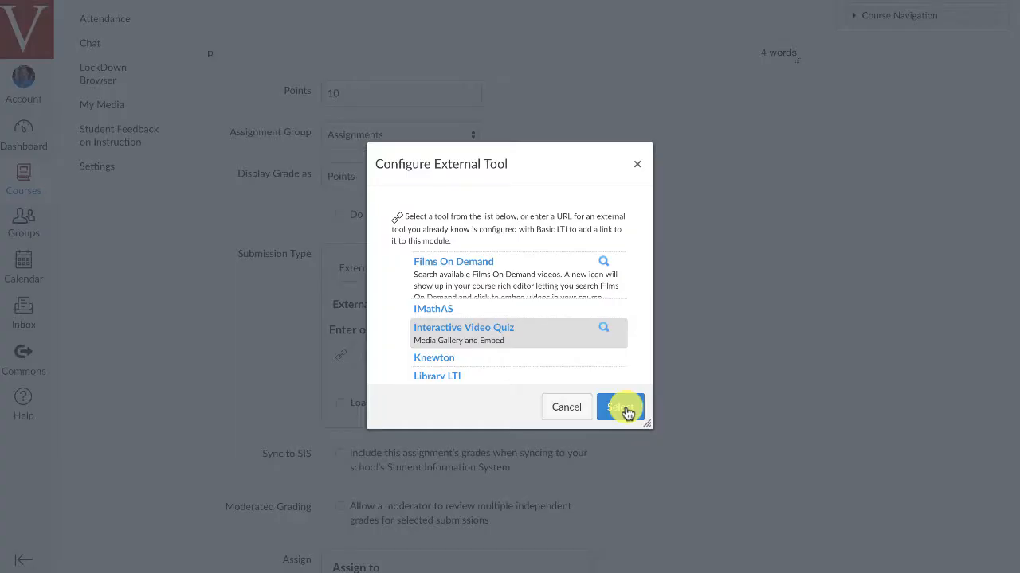
pyautogui.click(621, 407)
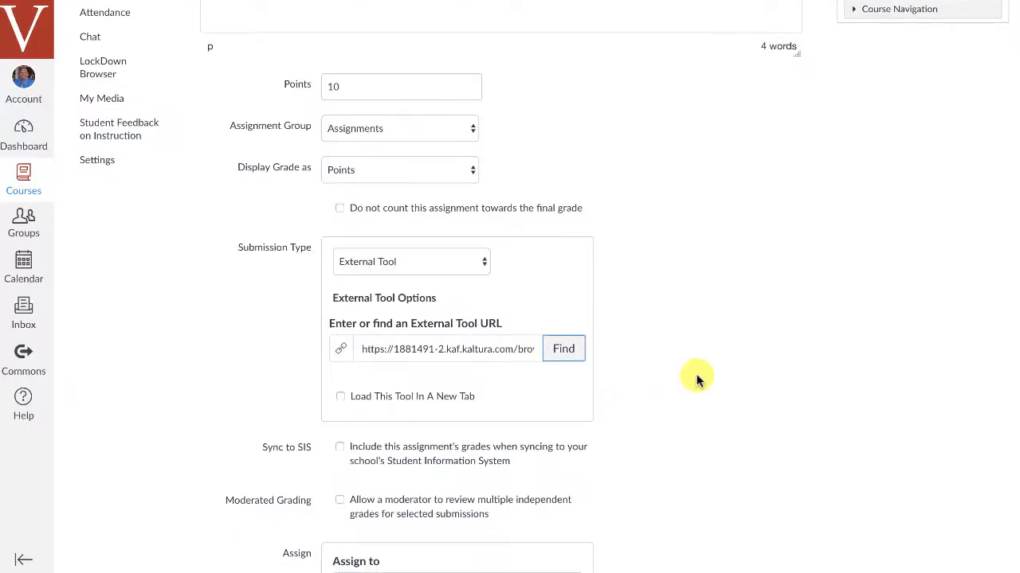
# Step: Set the due date to May 1 11:59pm and save & publish the assignment
pyautogui.scroll(-3)
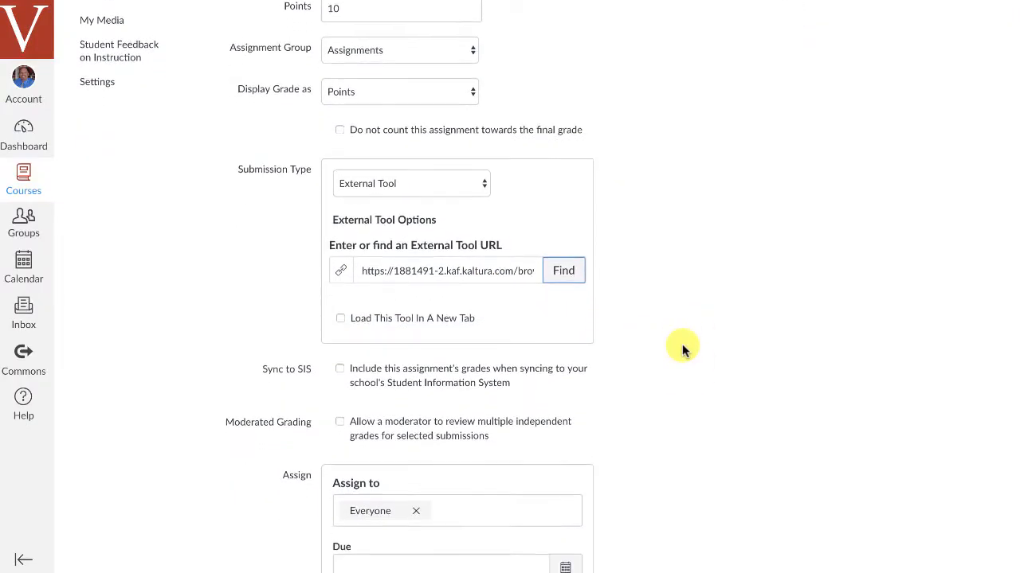
pyautogui.scroll(-3)
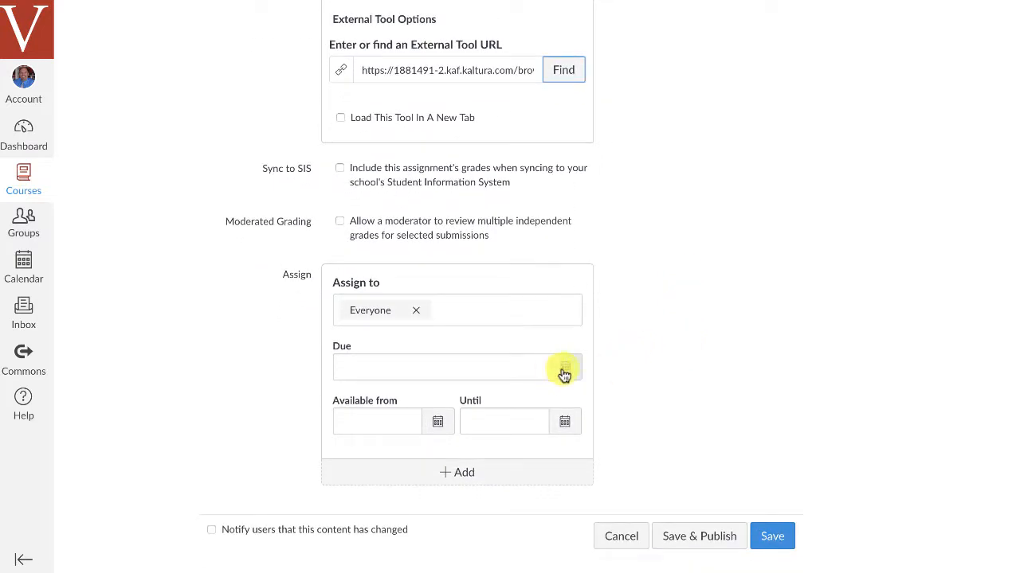
pyautogui.click(564, 366)
pyautogui.write('May 1 11:59pm')
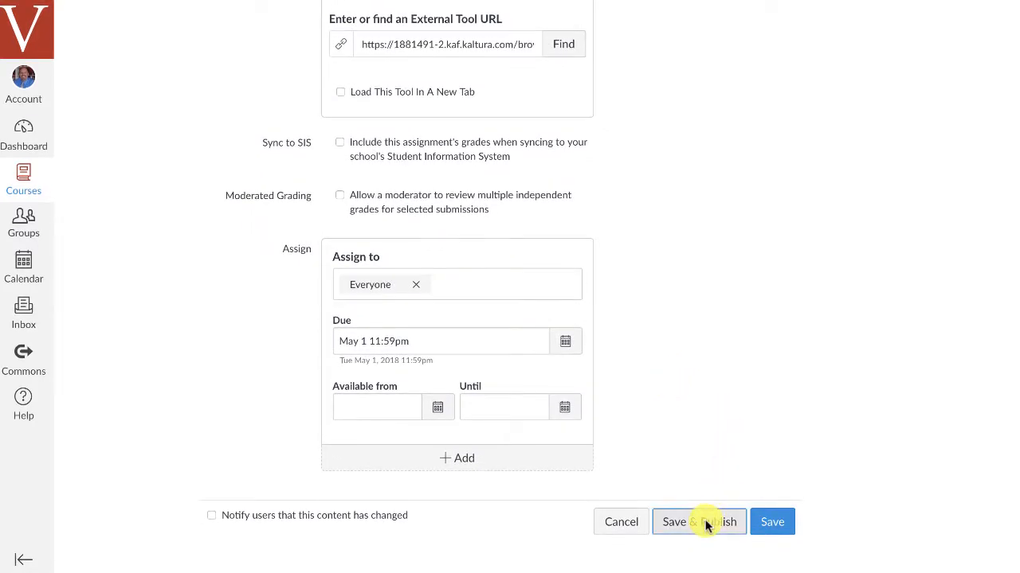
pyautogui.click(698, 523)
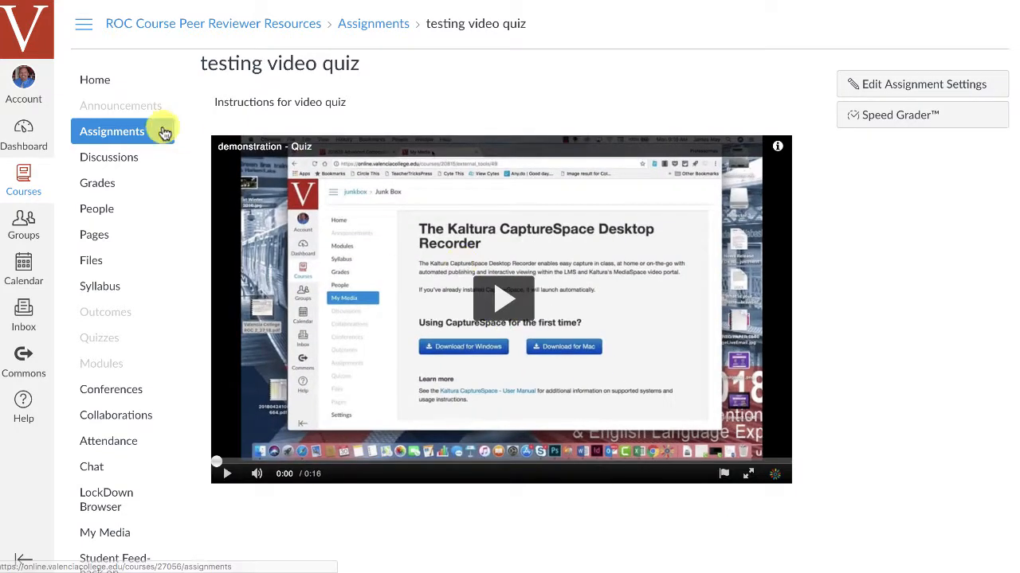
# Step: Enter Student View from the home page and view the Syllabus listing testing video quiz due May 1
pyautogui.click(96, 79)
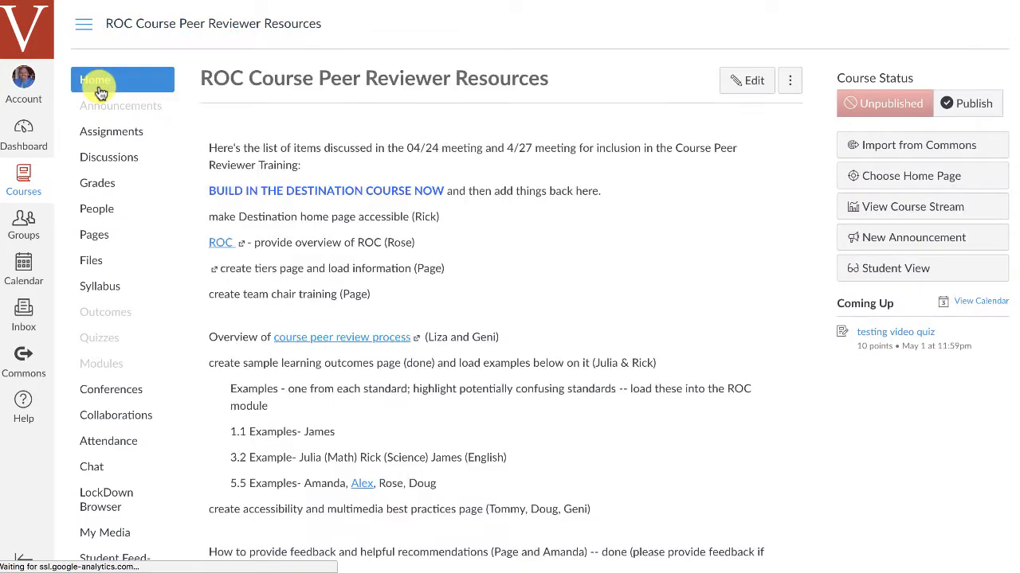
pyautogui.moveTo(879, 281)
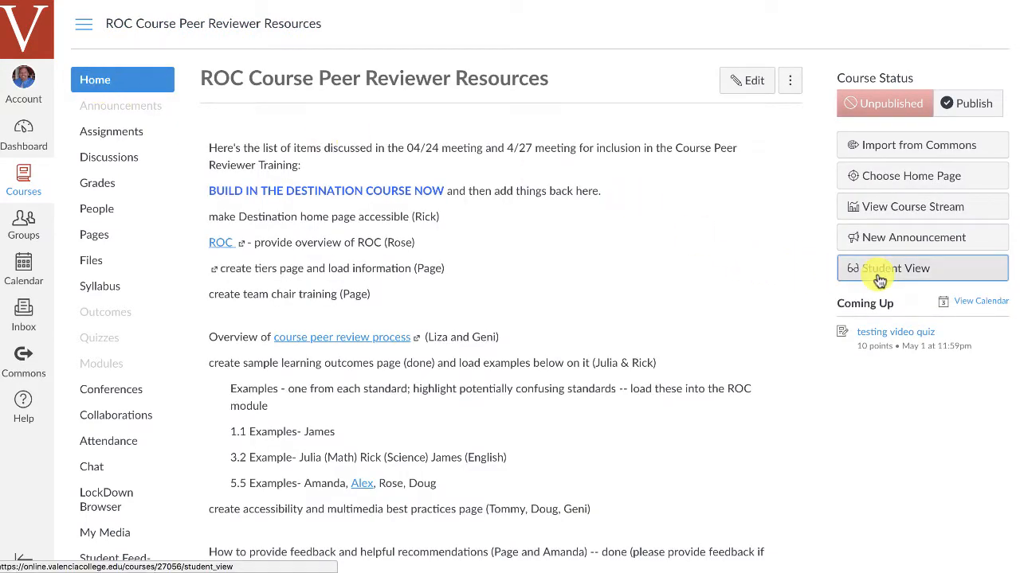
pyautogui.click(895, 268)
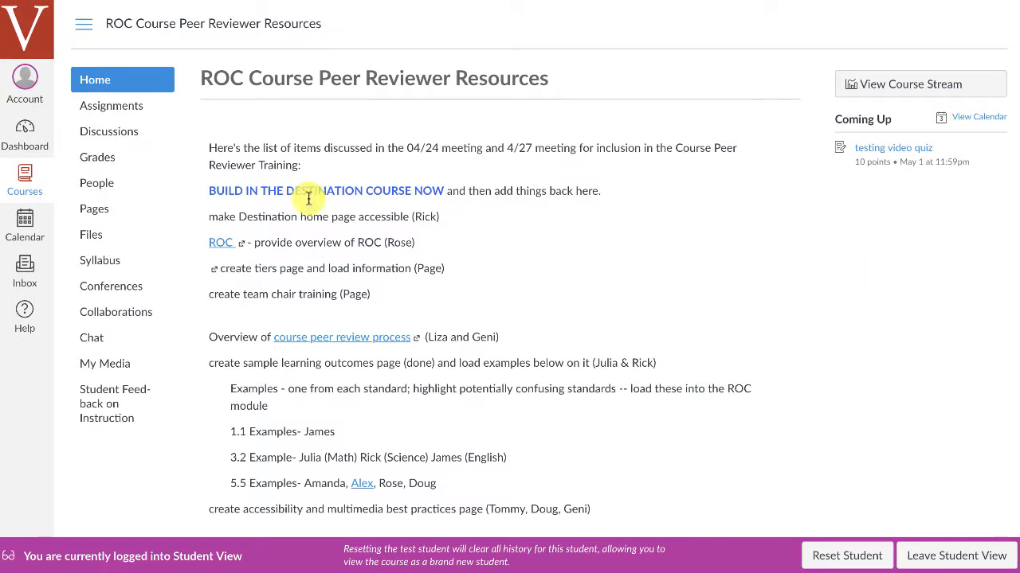
pyautogui.moveTo(128, 169)
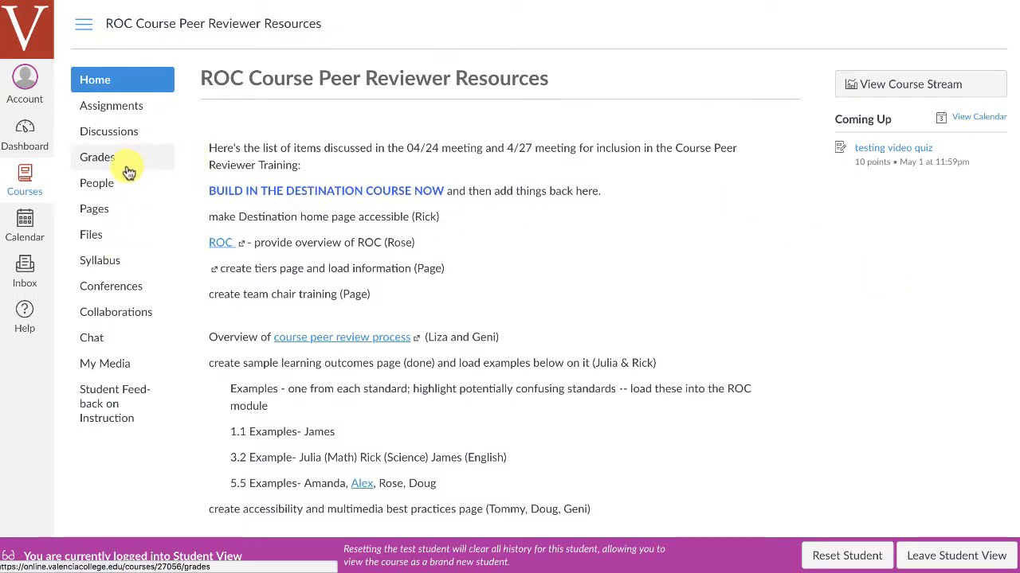
pyautogui.click(99, 259)
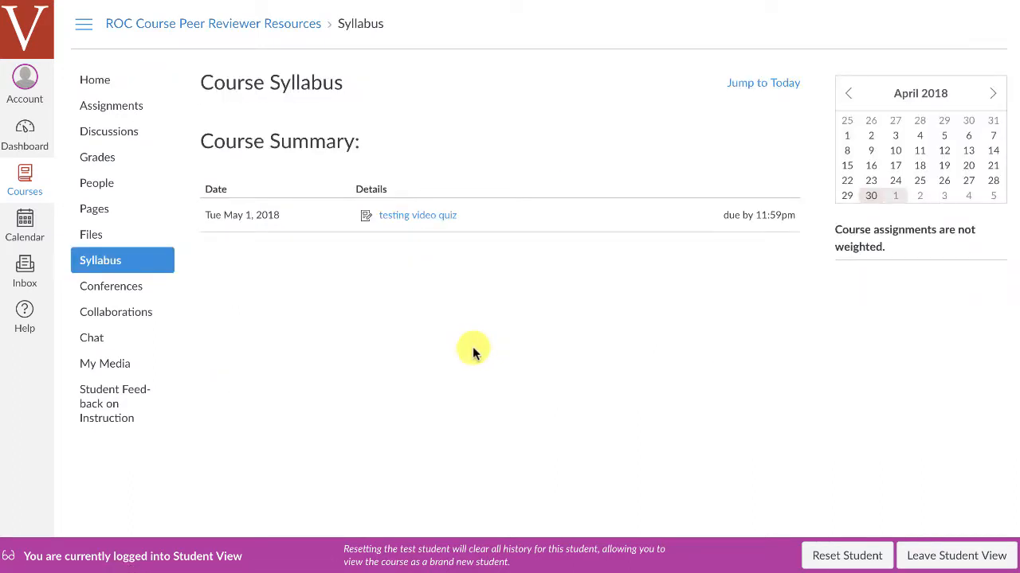
pyautogui.moveTo(427, 220)
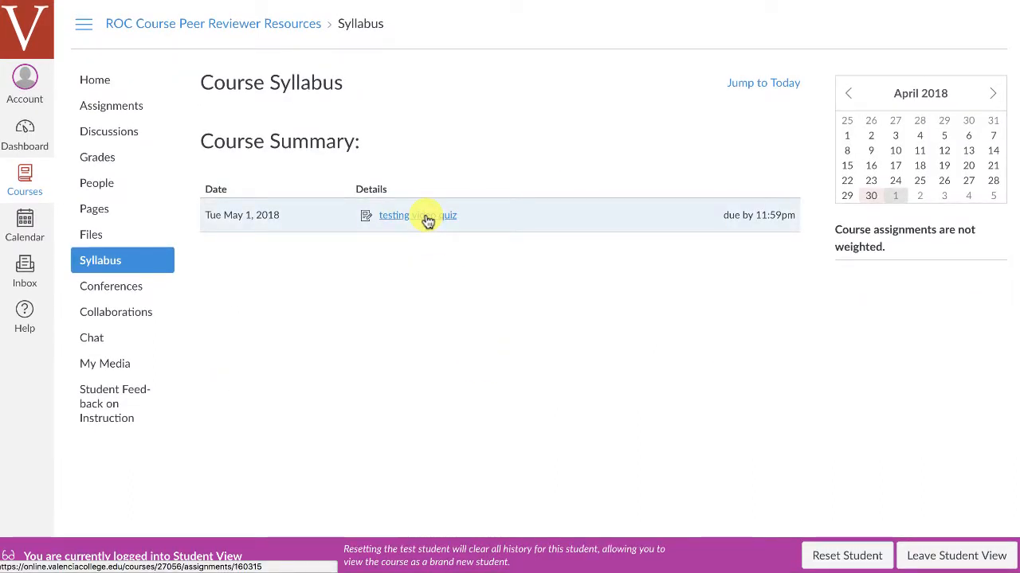
# Step: Play the testing video quiz, answer the question, submit, and see a 10/10 grade
pyautogui.click(393, 215)
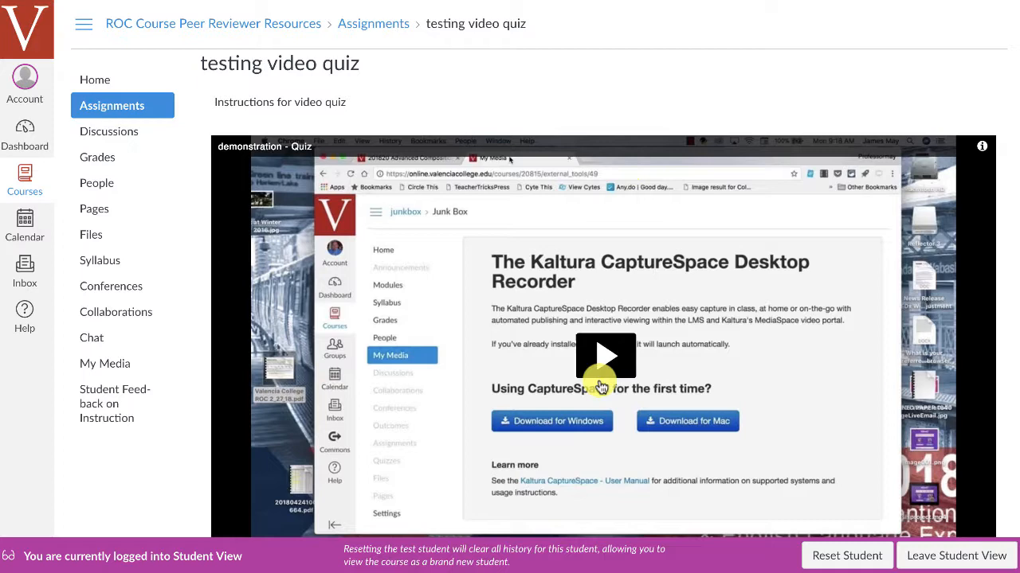
pyautogui.click(605, 355)
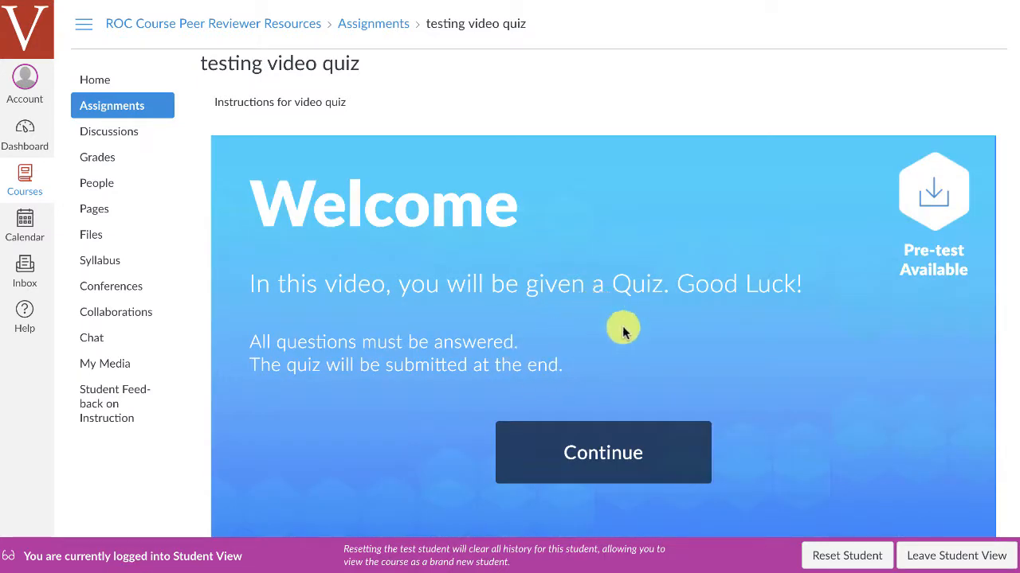
pyautogui.click(602, 452)
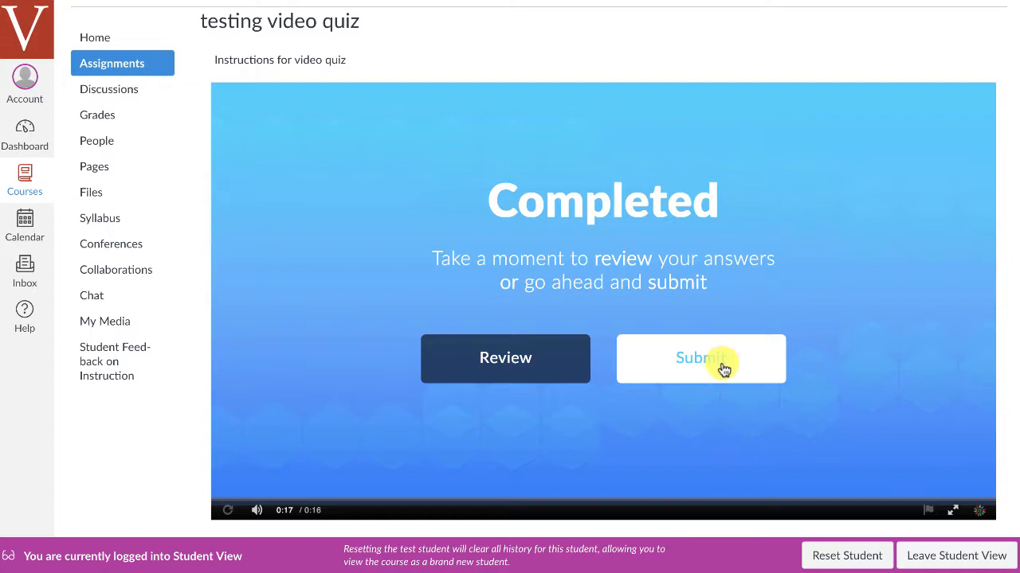
pyautogui.click(701, 358)
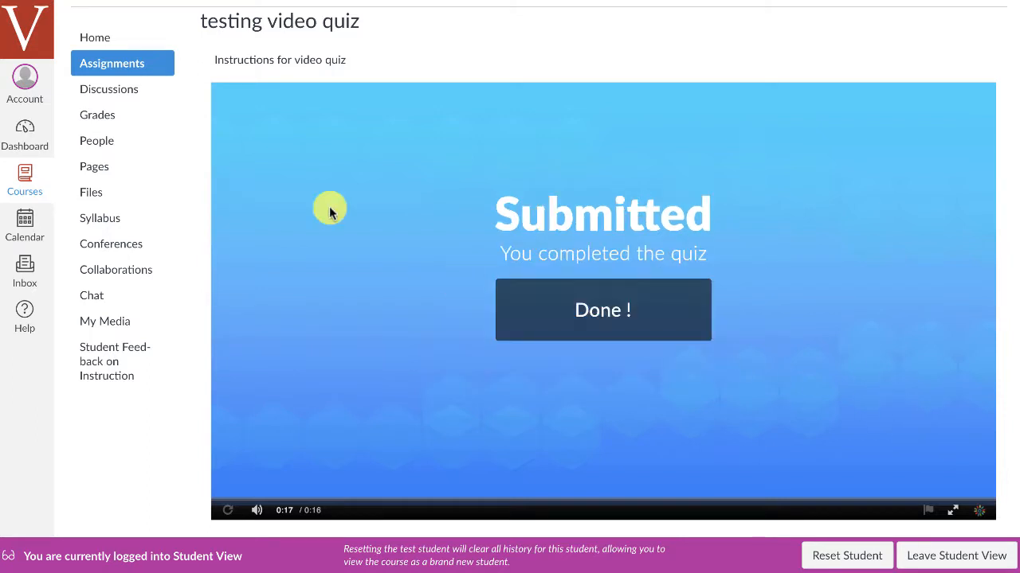
pyautogui.click(97, 114)
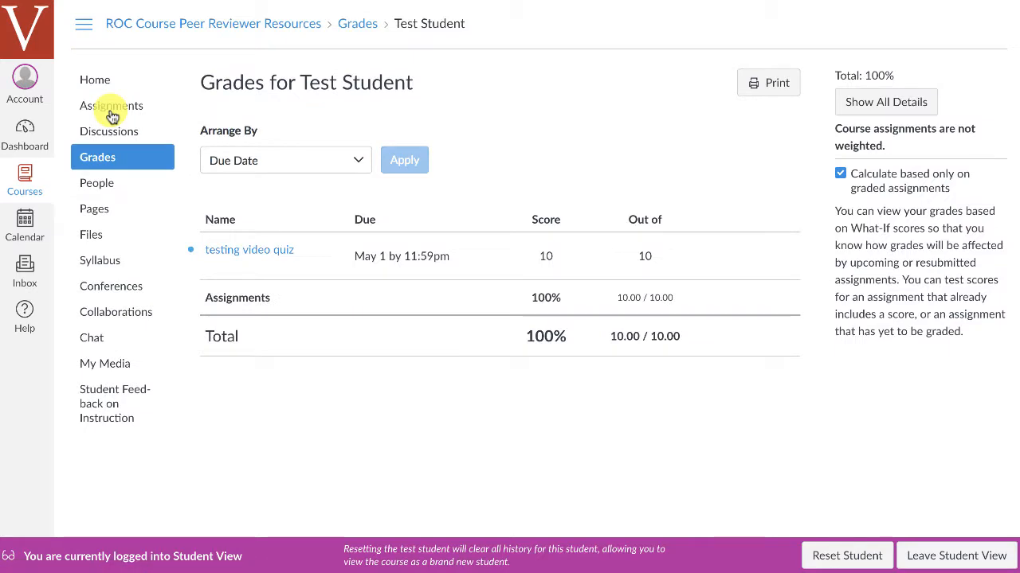